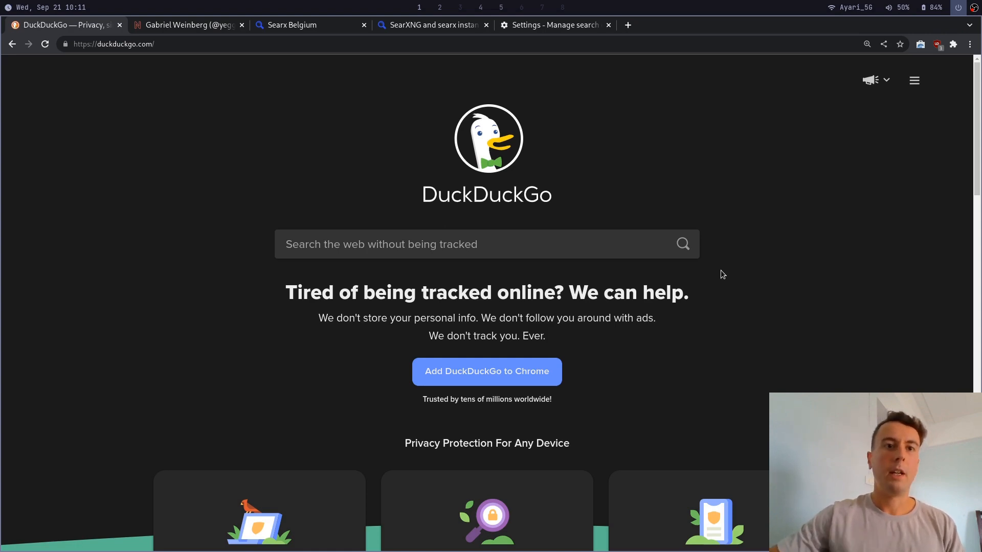
View the Nitter thread on DuckDuckGo down-ranking disinformation, then go to the Searx Belgium page.
click(188, 25)
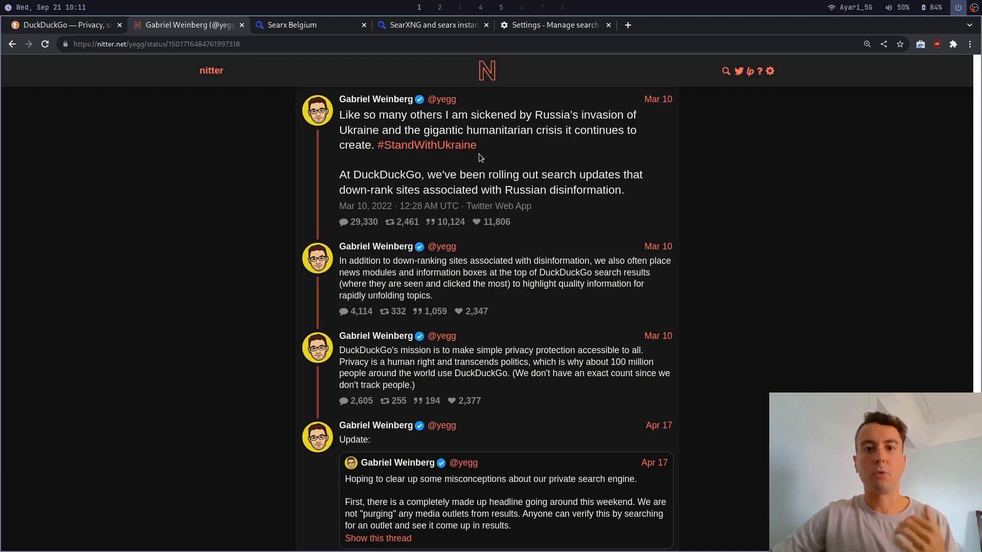
mouse_move(264, 214)
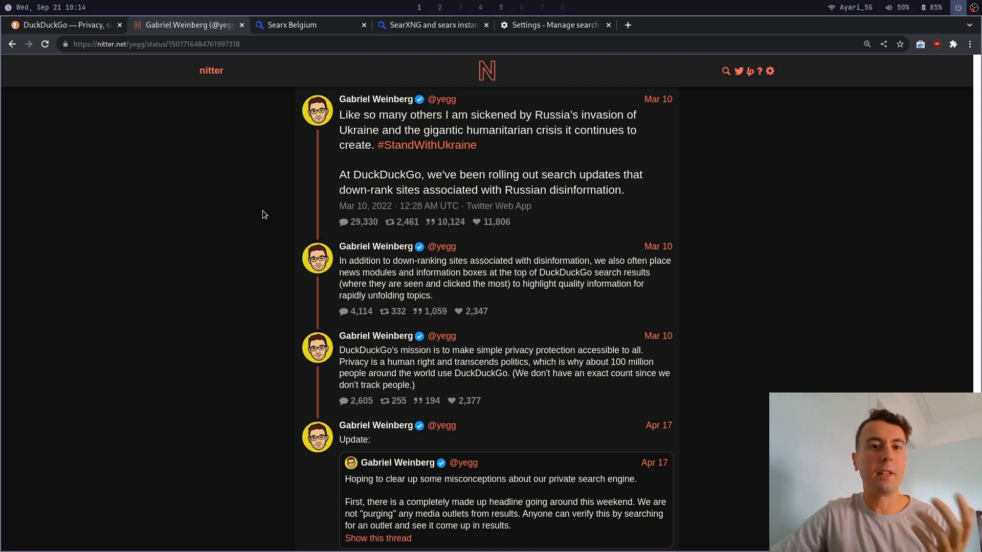
mouse_move(272, 244)
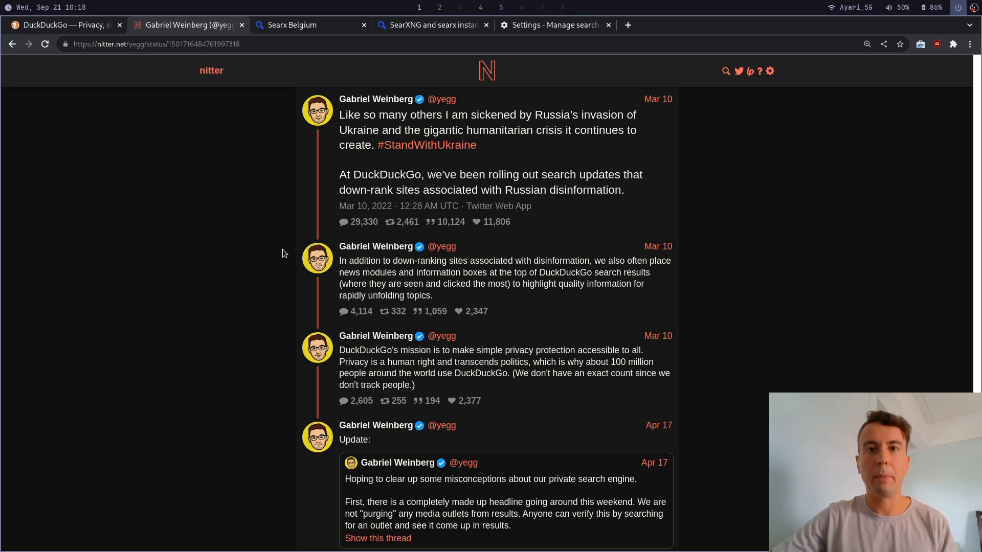
mouse_move(283, 99)
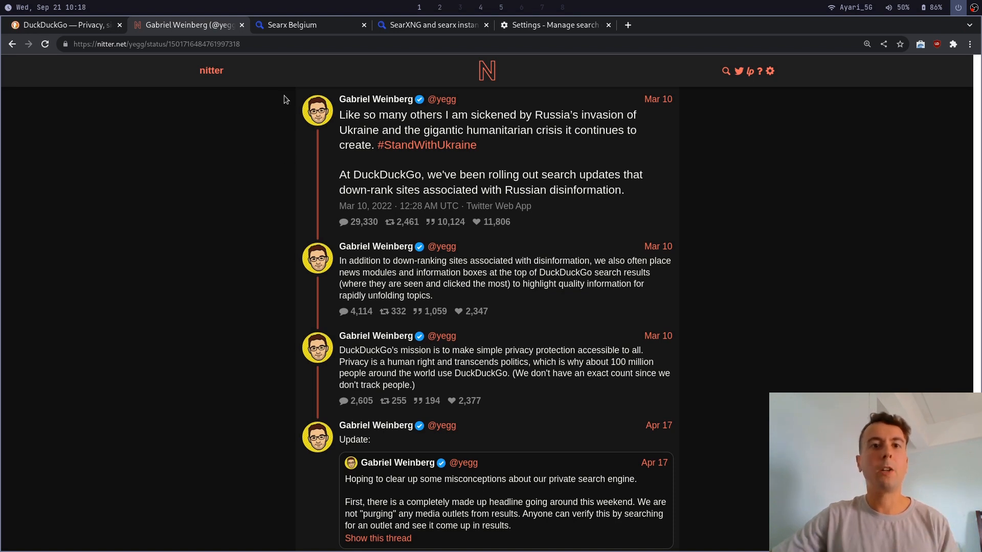
click(295, 25)
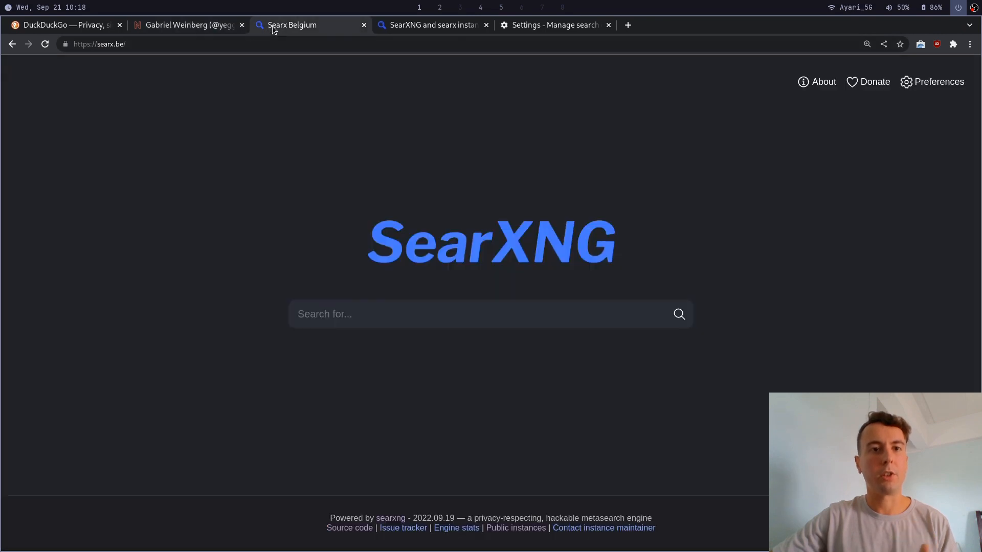
mouse_move(279, 130)
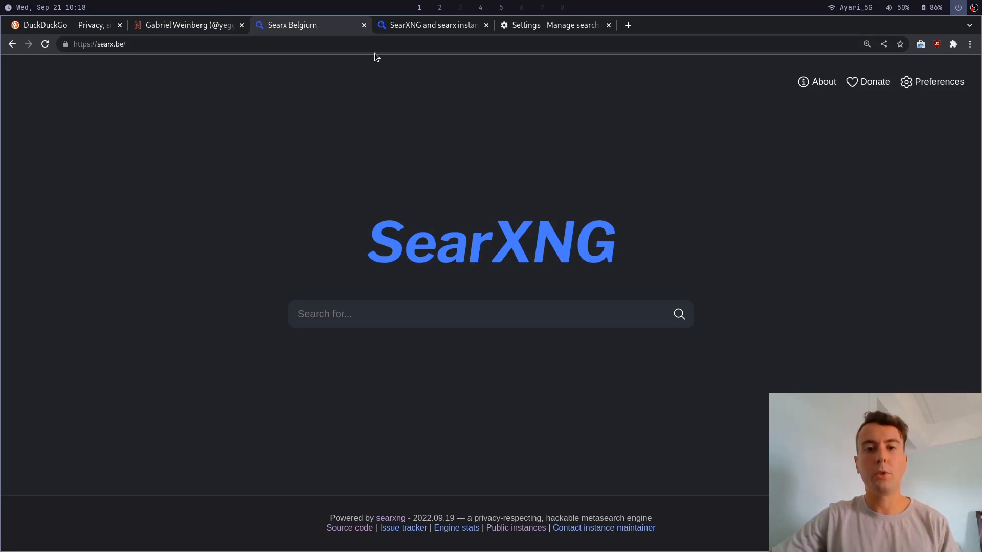
mouse_move(431, 25)
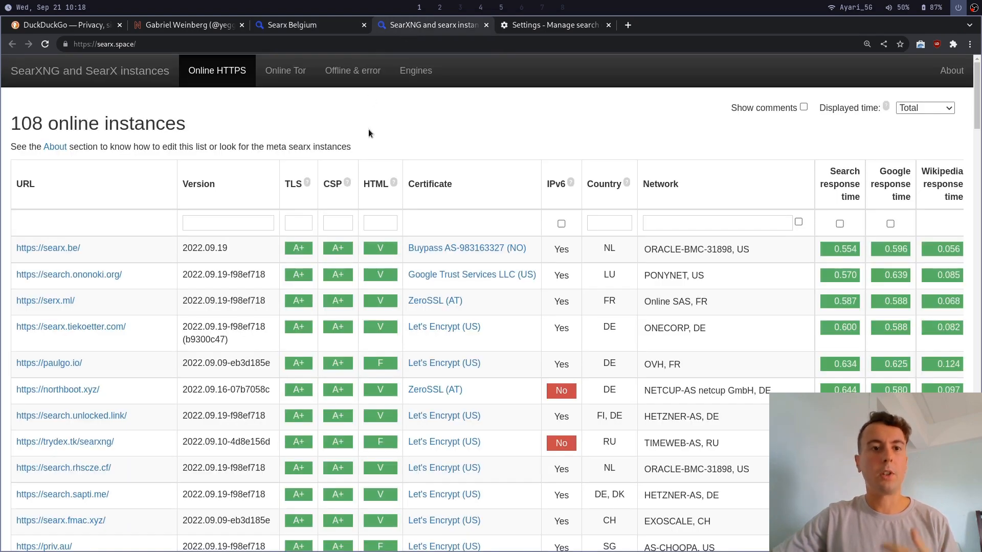
Scroll through the searx.space table of online SearXNG instances.
scroll(down, 3)
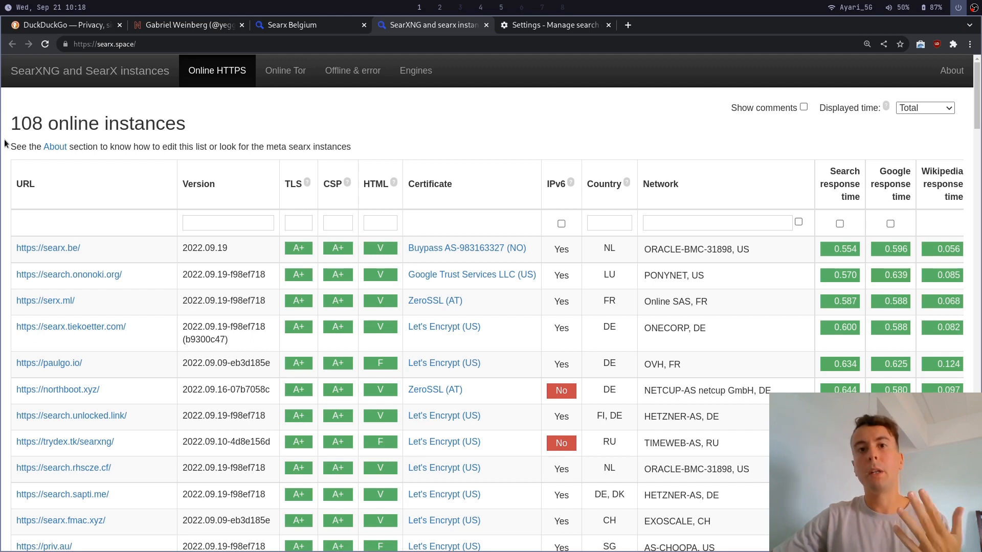
mouse_move(295, 110)
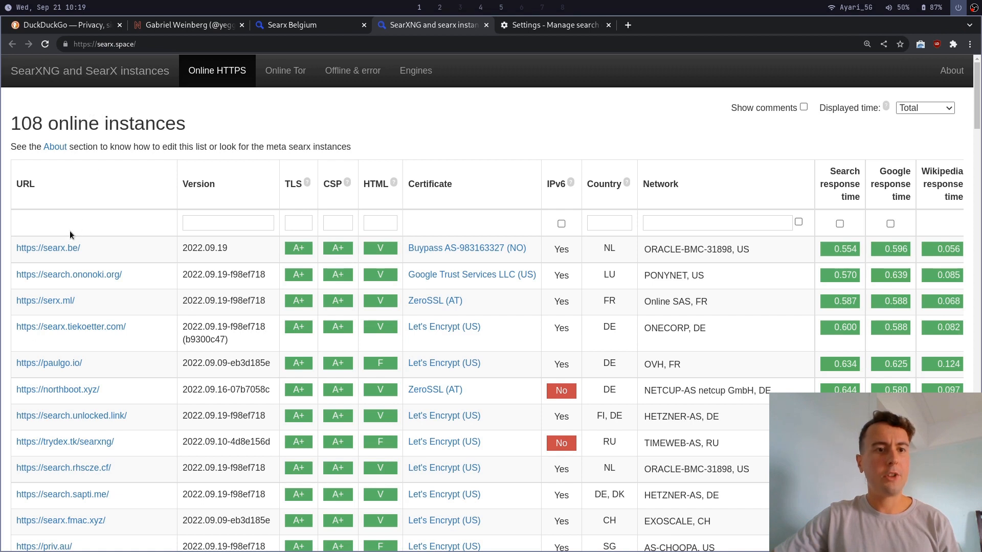
mouse_move(160, 208)
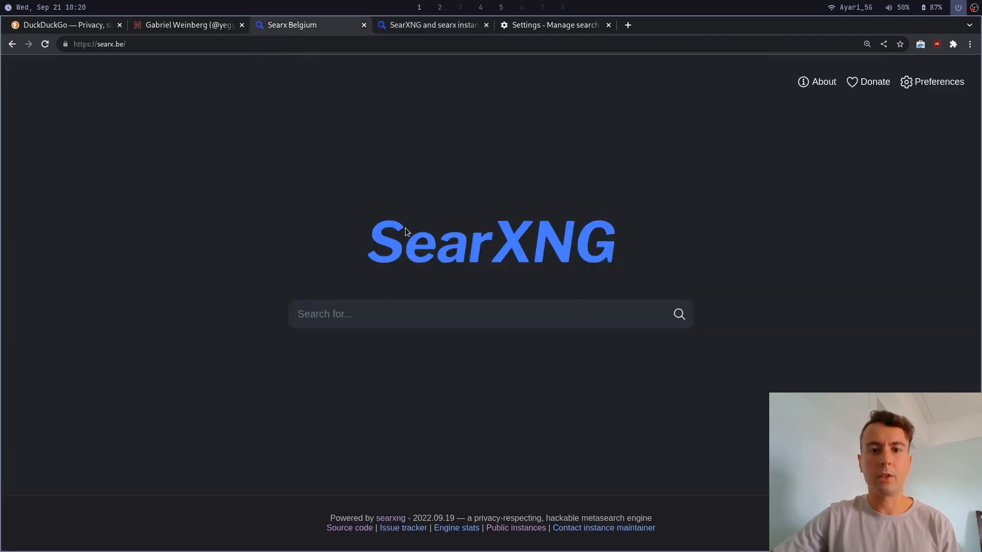
mouse_move(448, 146)
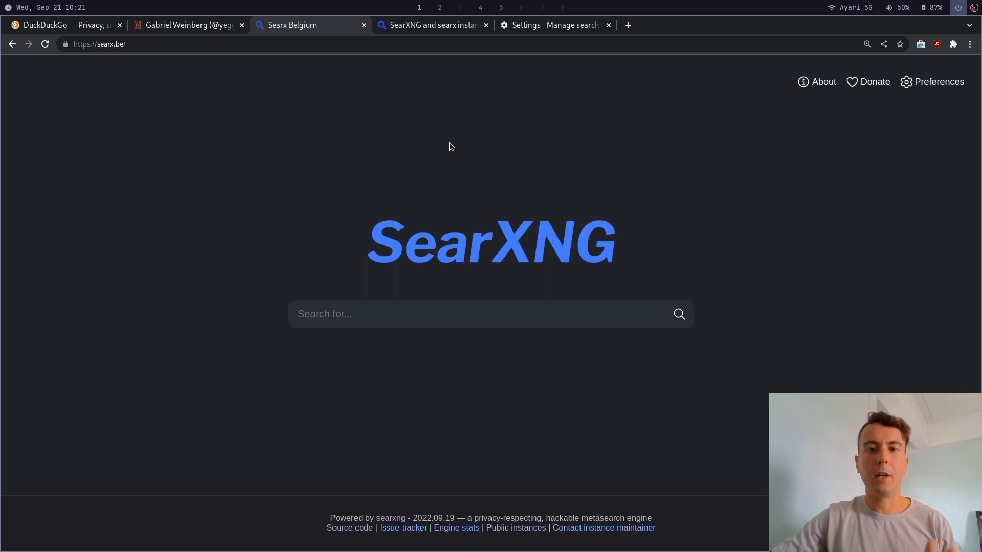
mouse_move(336, 280)
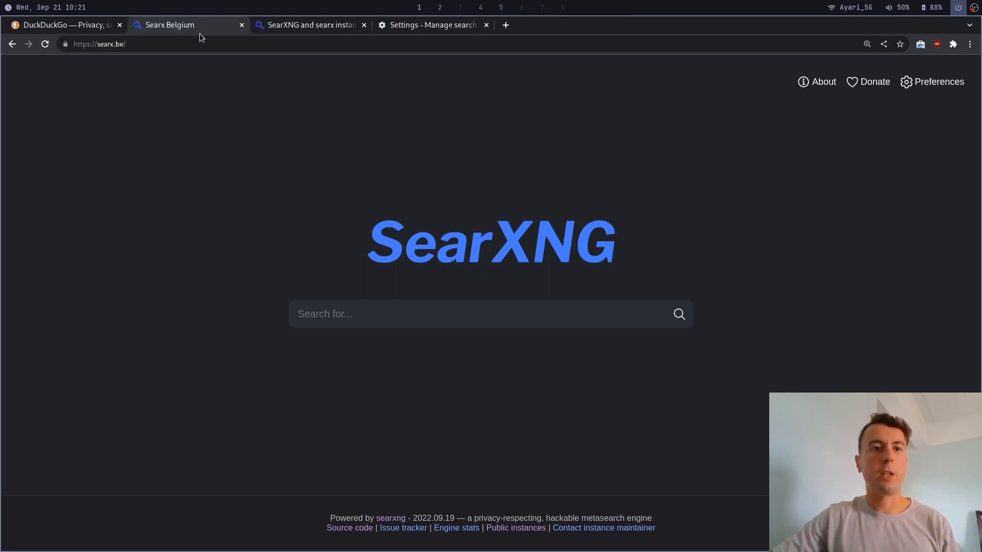
Return to the DuckDuckGo home page tab.
click(63, 25)
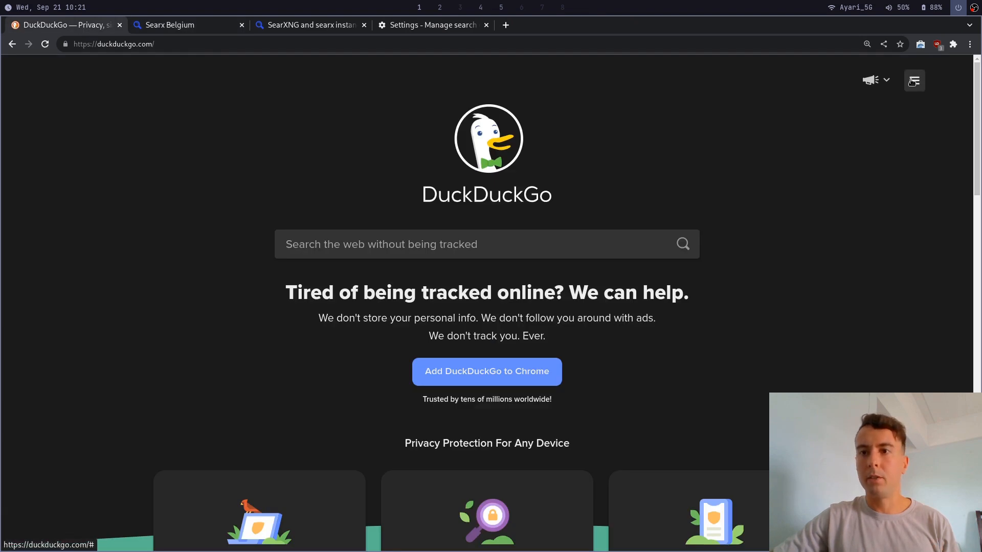
Open the bang directory in a new tab and send an !so search to Stack Overflow.
click(913, 80)
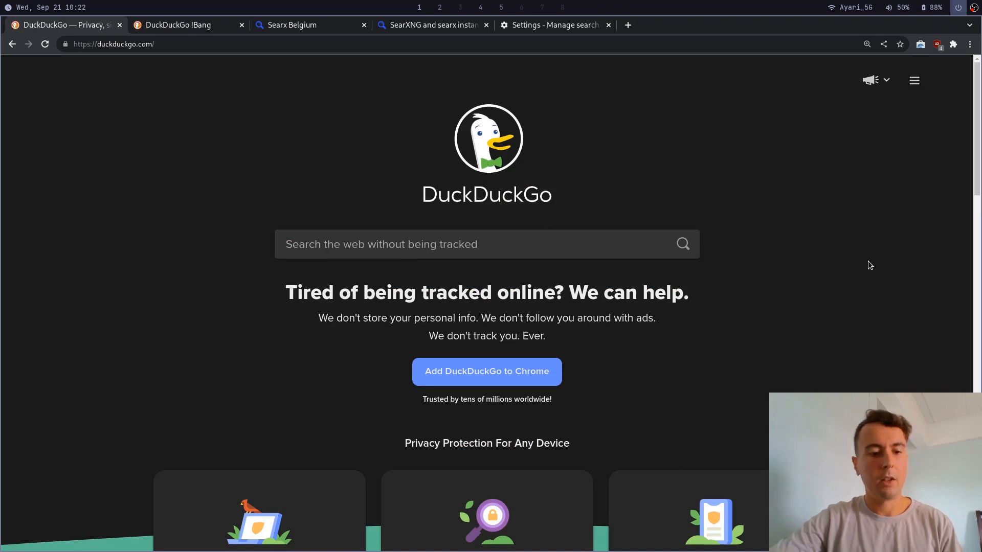
text(!)
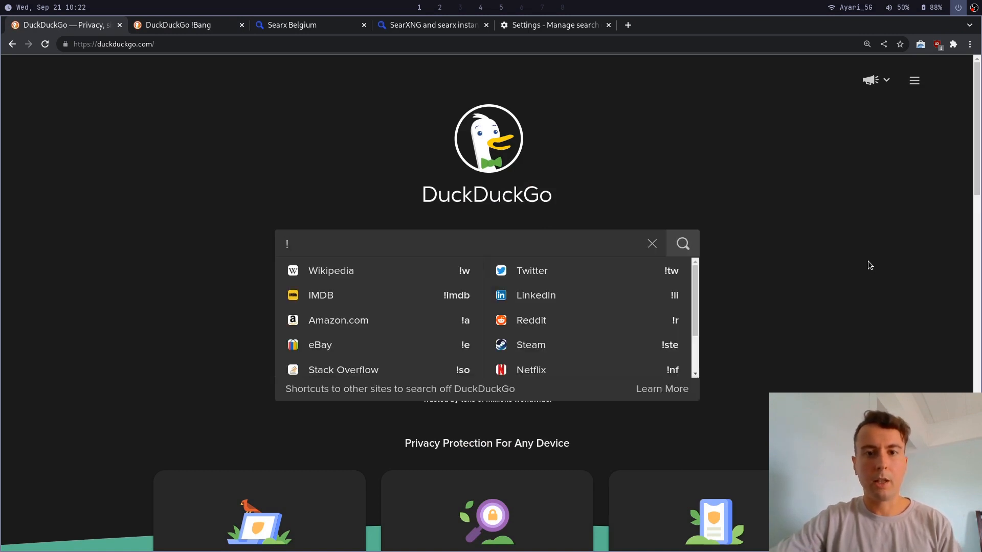
mouse_move(567, 307)
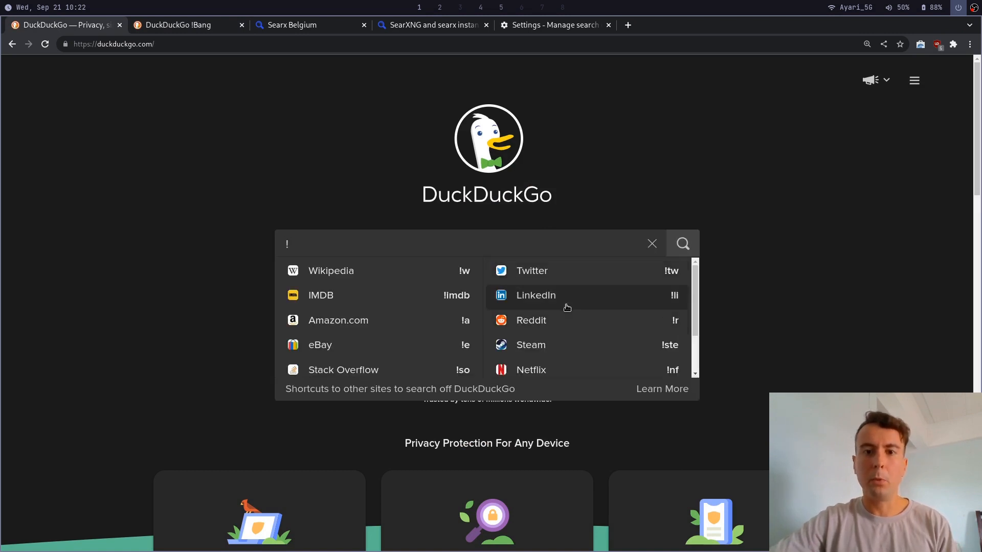
scroll(down, 3)
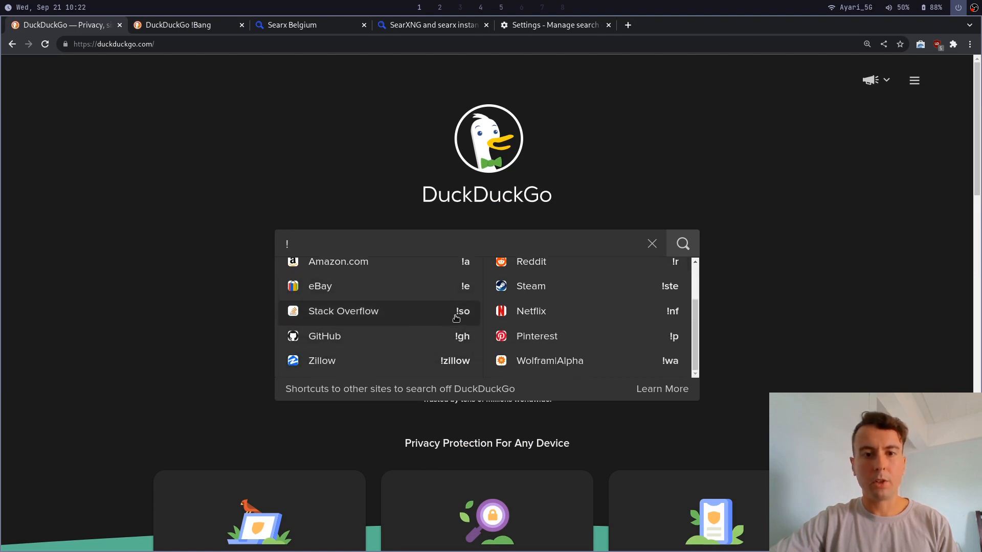
text(so how to sort an)
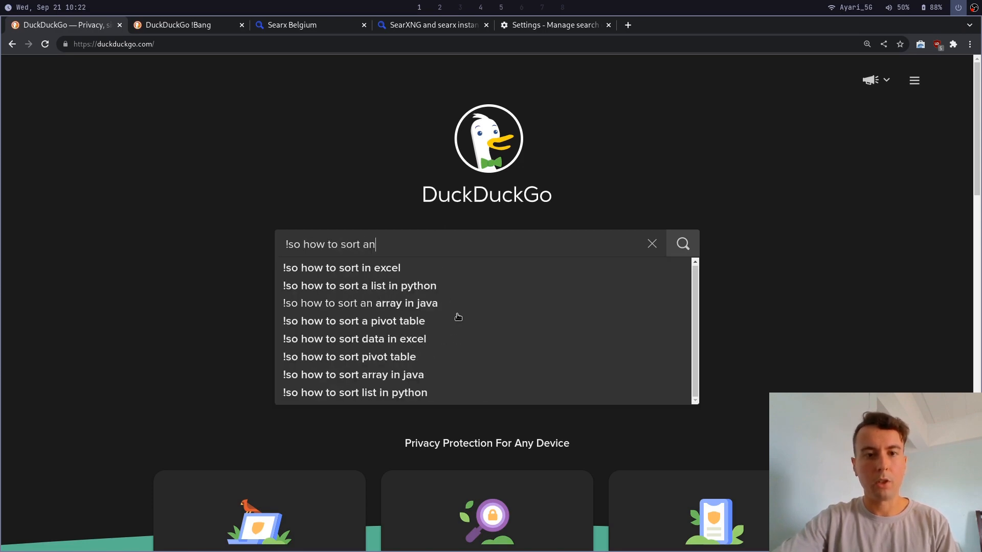
click(360, 303)
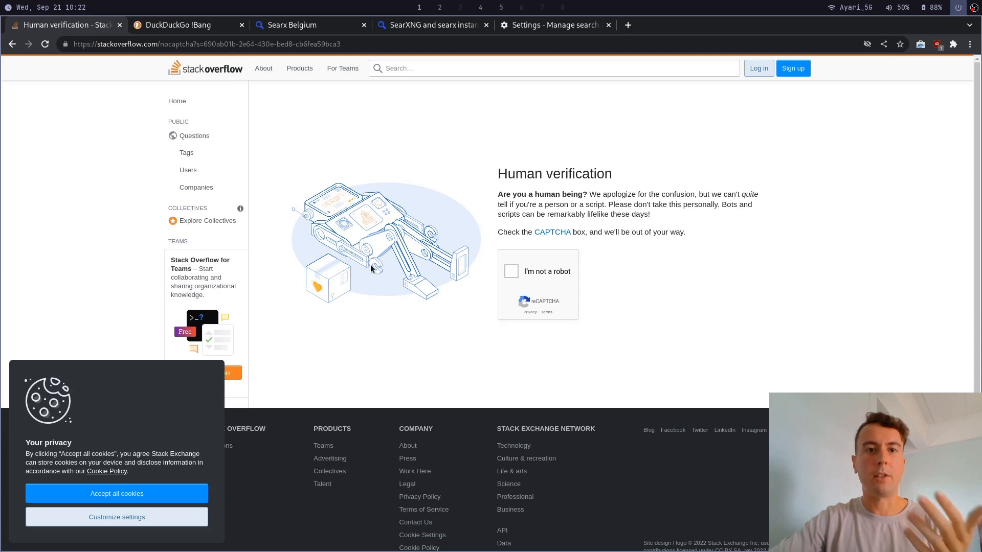
mouse_move(495, 297)
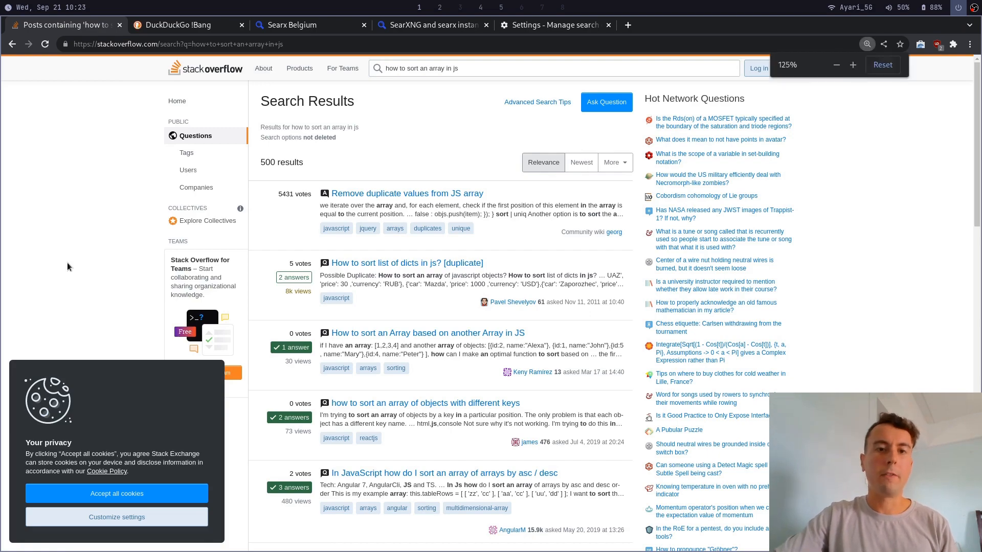
Zoom in on the Stack Overflow results for sorting an array in JS.
click(883, 64)
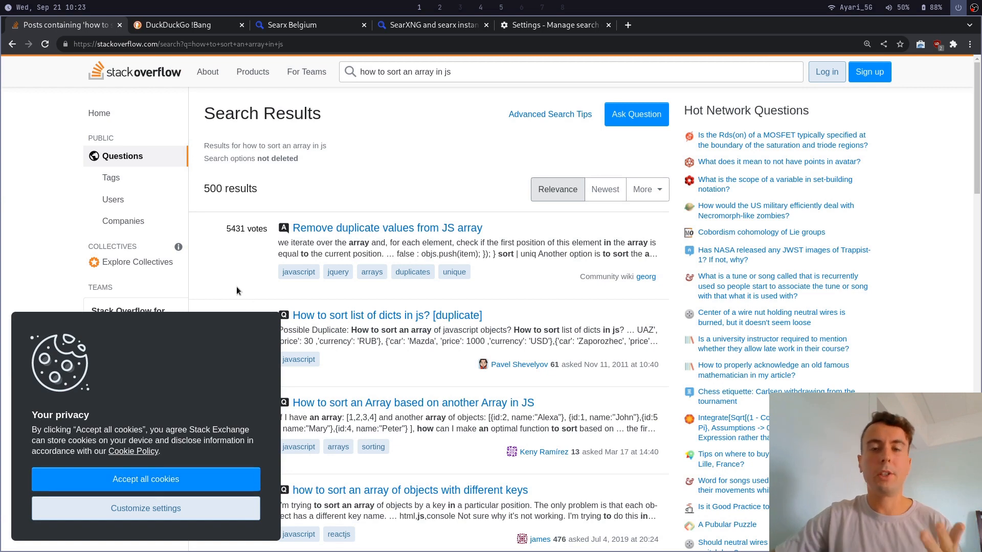
mouse_move(125, 59)
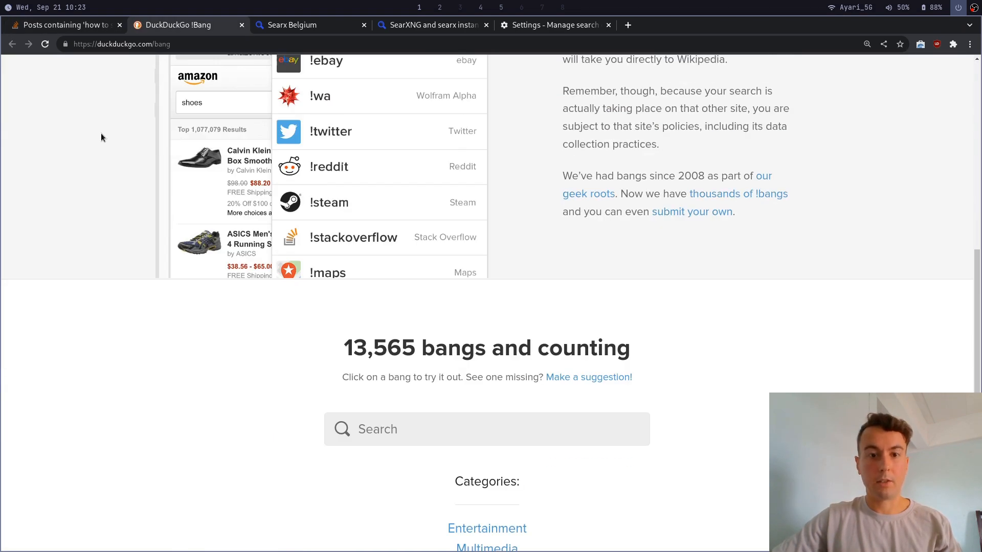
Browse the Entertainment category's Audio bangs in the bang directory.
scroll(down, 3)
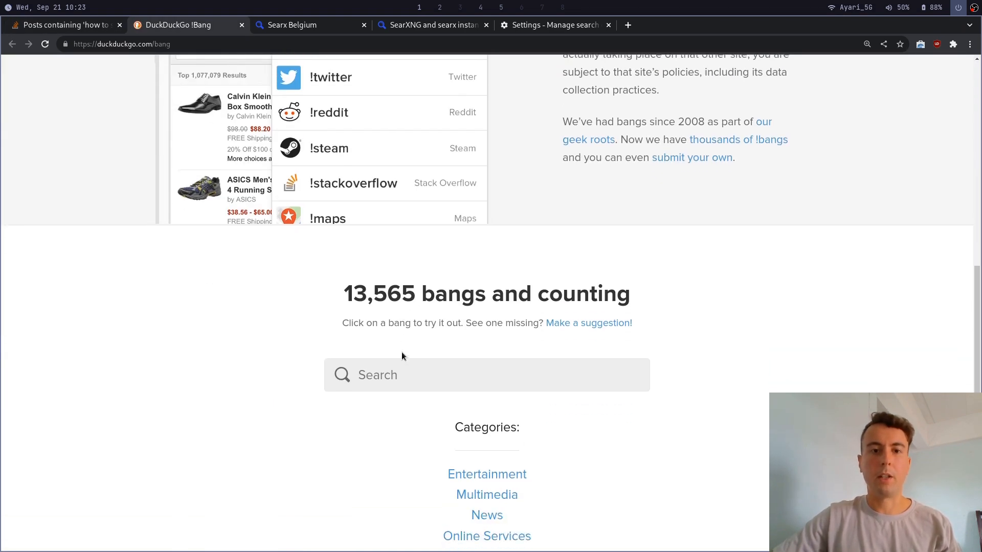
scroll(down, 3)
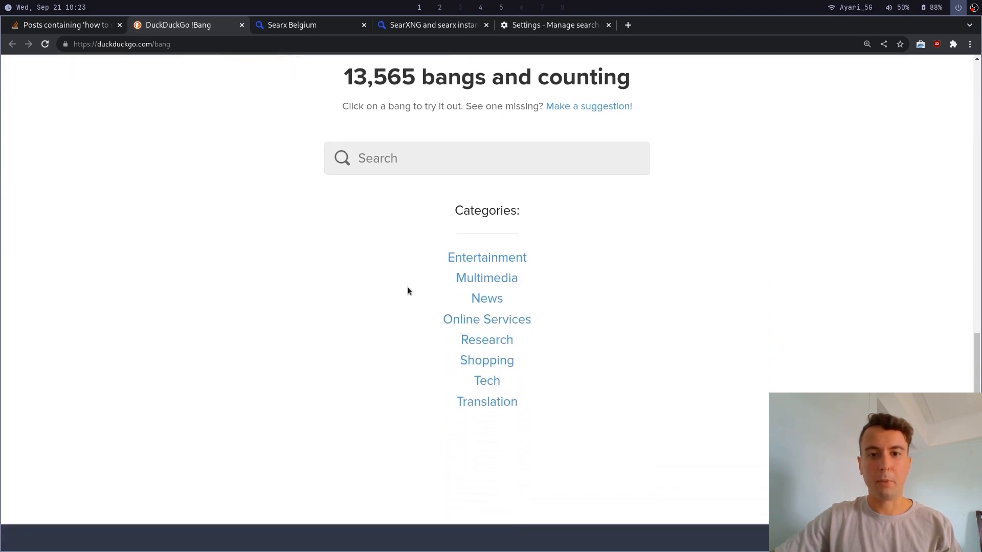
click(487, 257)
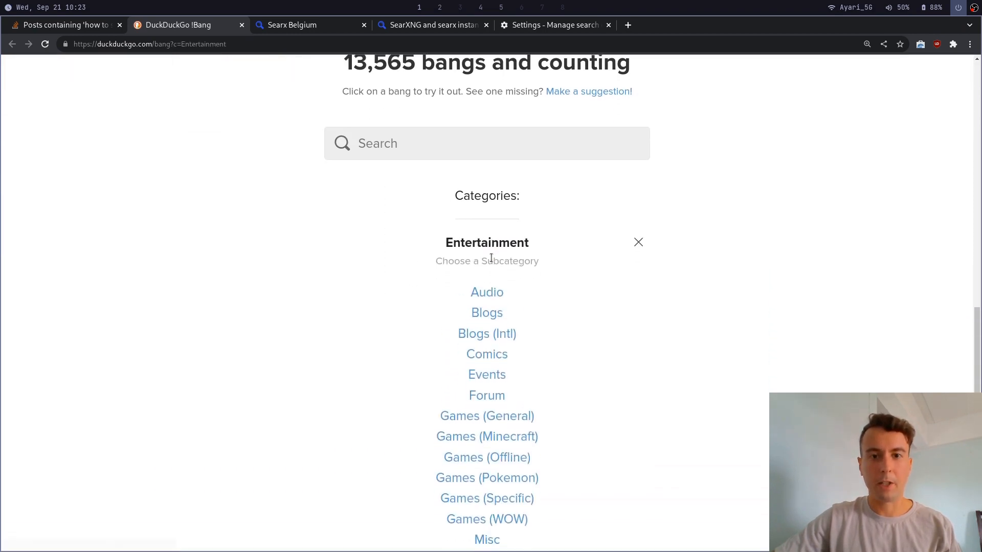
click(487, 292)
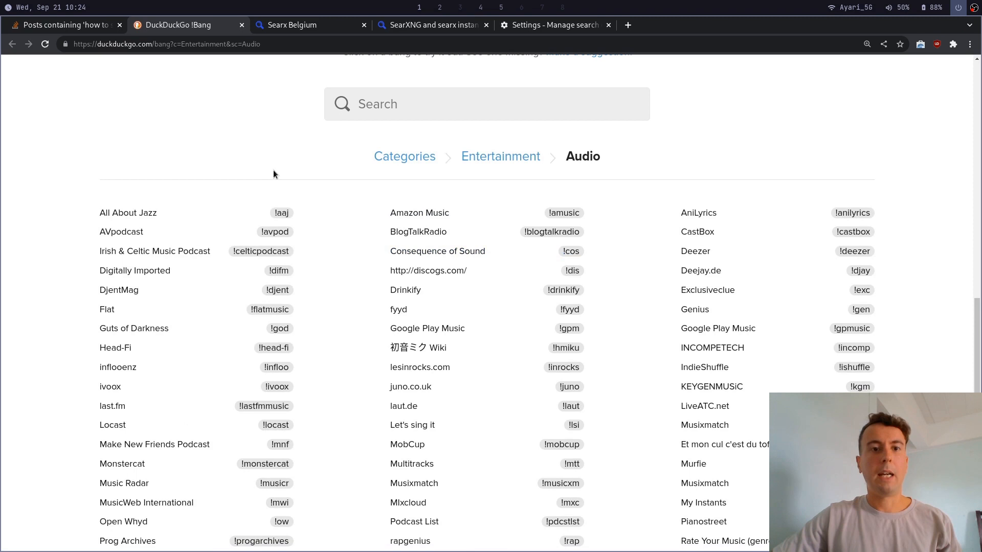
Back on DuckDuckGo's home page, enter a '!g something' Google bang search.
click(281, 213)
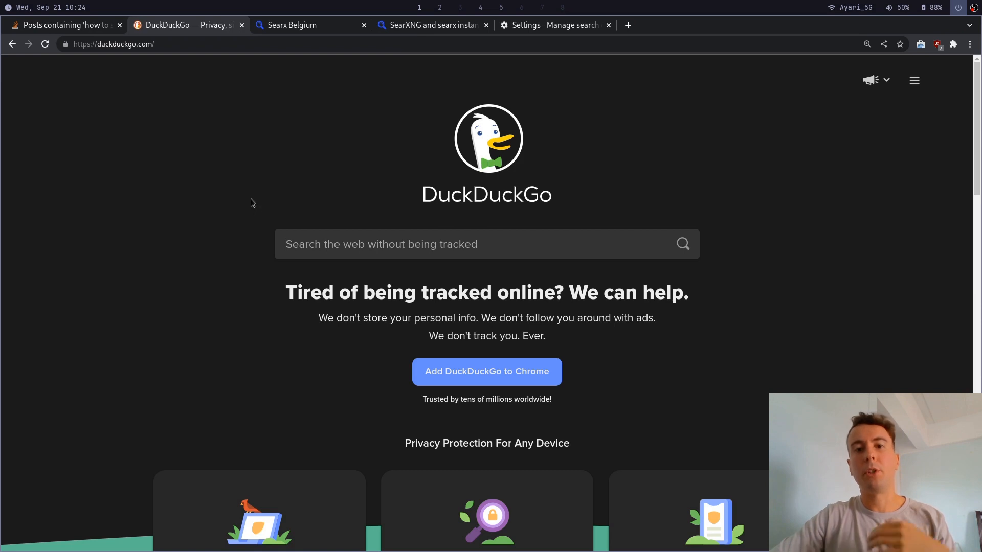
mouse_move(229, 209)
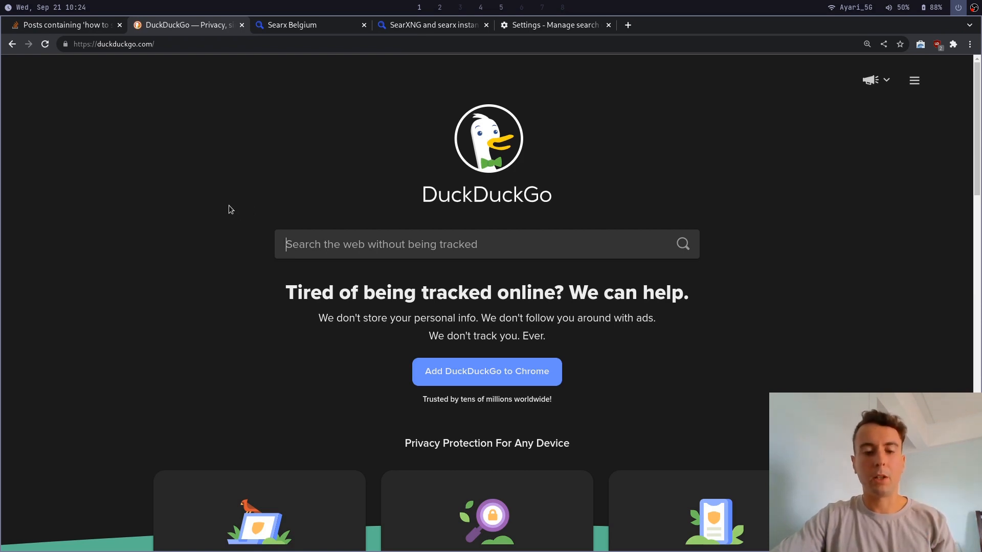
text(!g)
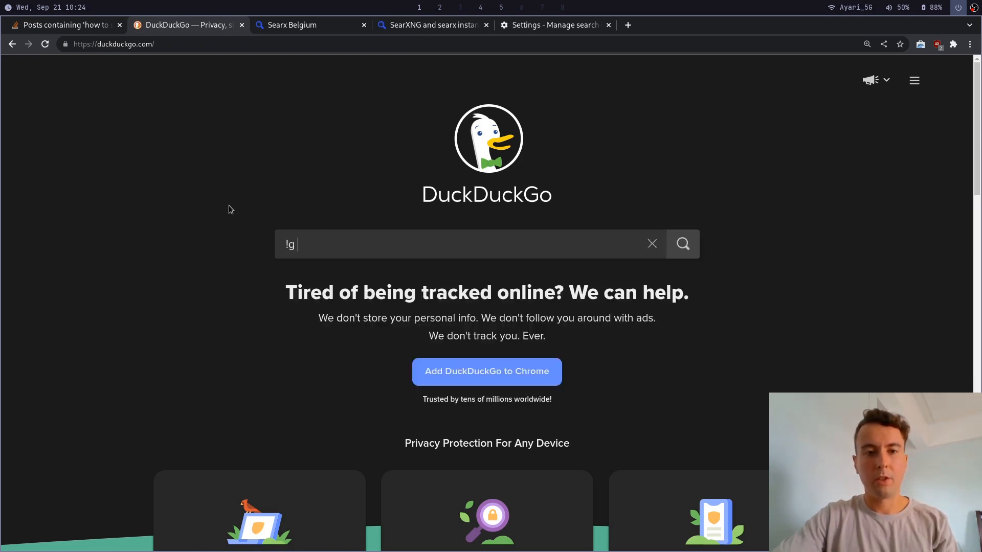
text(something)
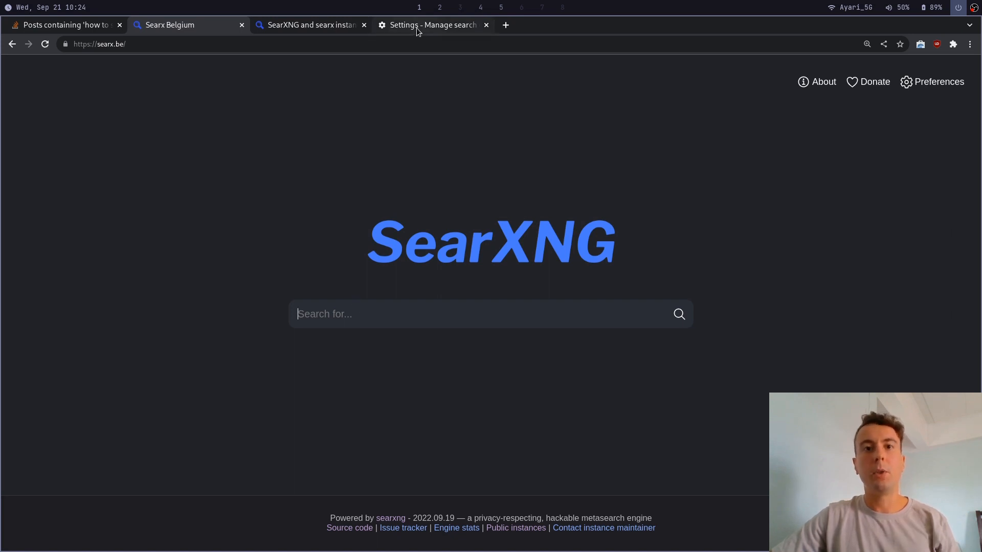
mouse_move(431, 24)
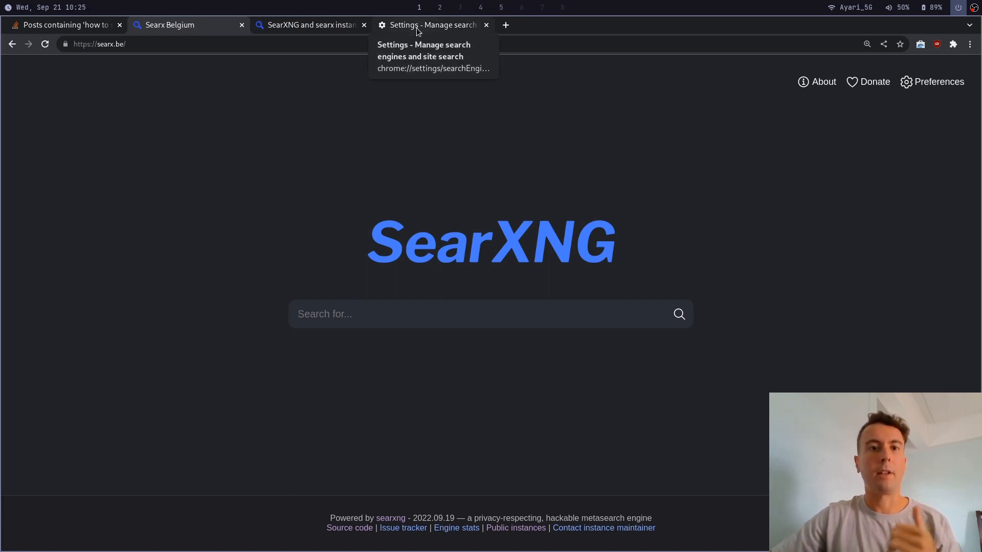
mouse_move(386, 88)
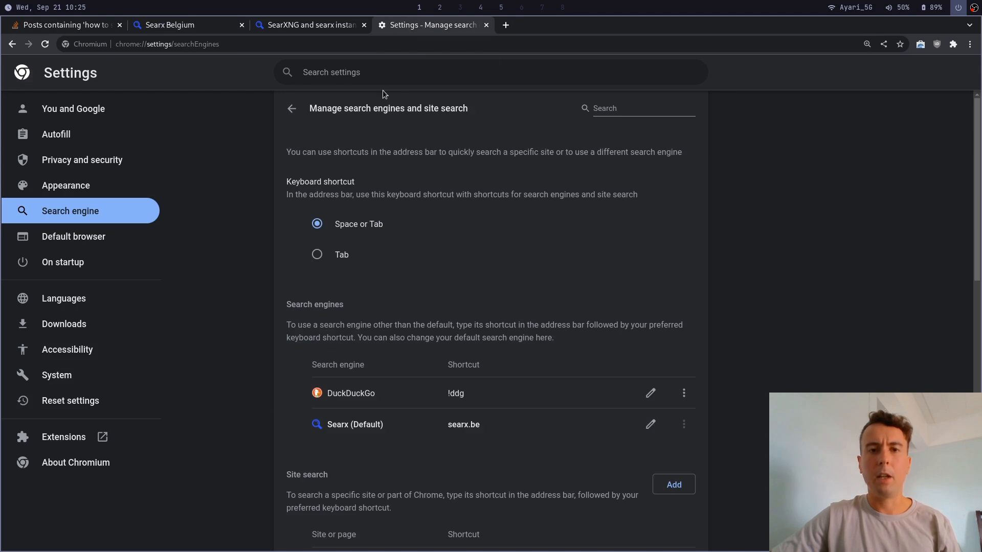
From the SearXNG page, open Chromium's search engine settings and scroll through the Site search list.
click(187, 24)
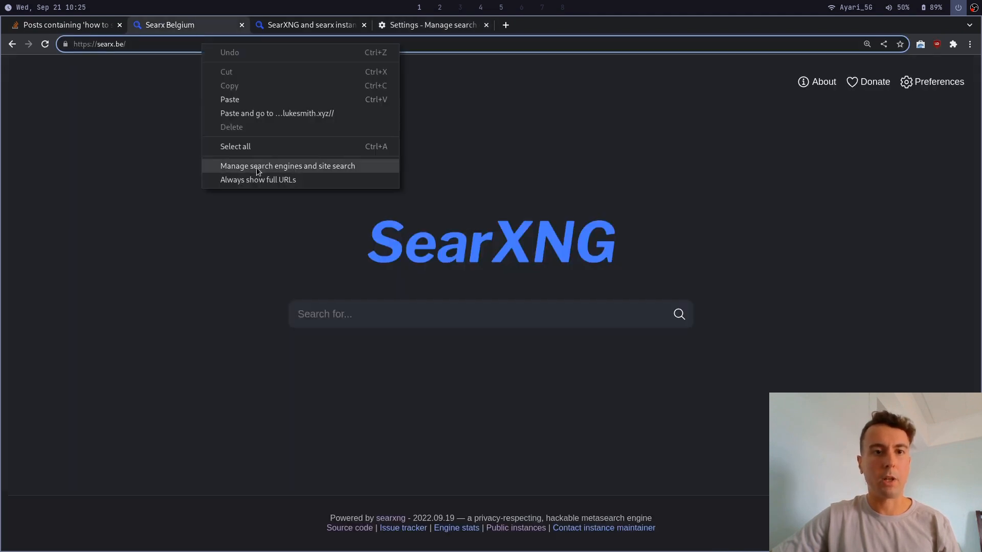
click(287, 166)
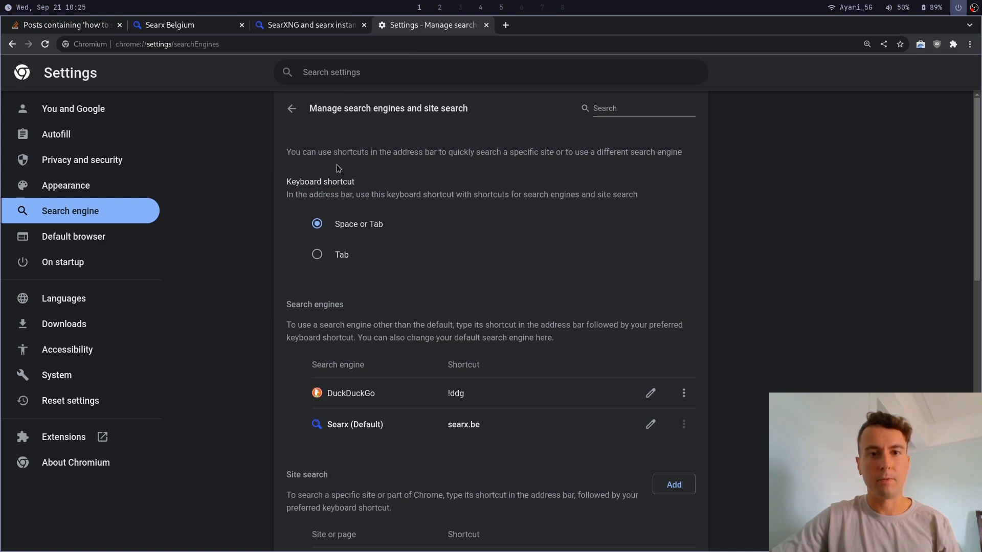
scroll(down, 3)
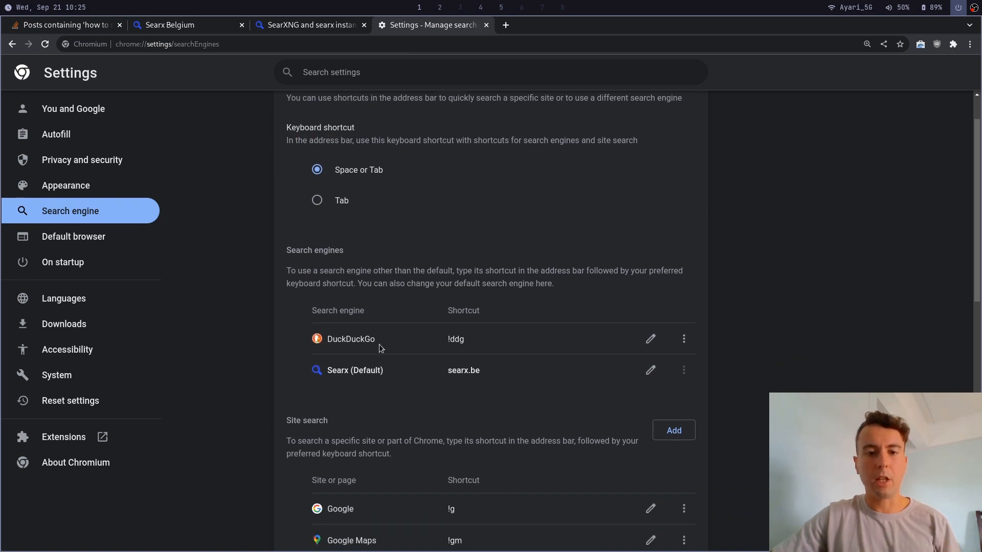
scroll(down, 3)
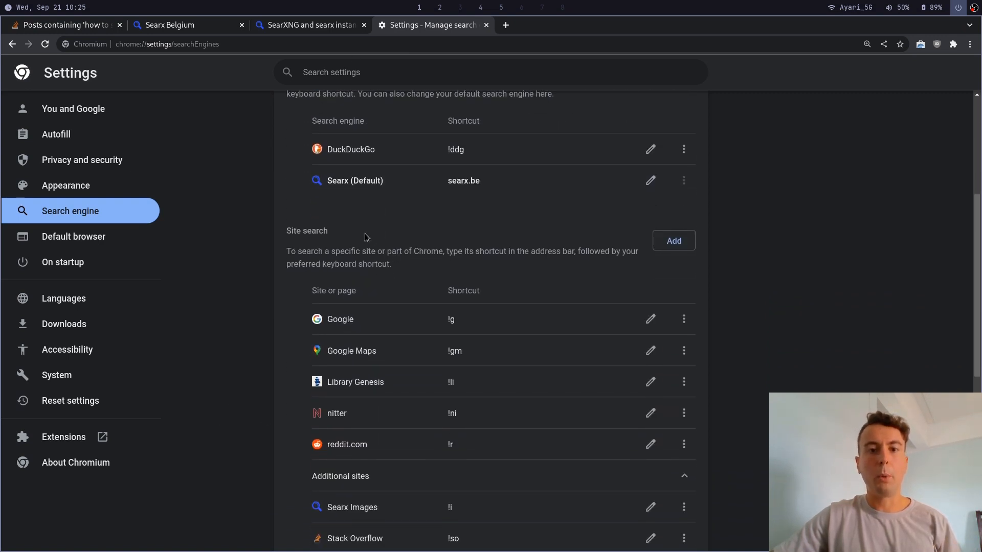
scroll(down, 3)
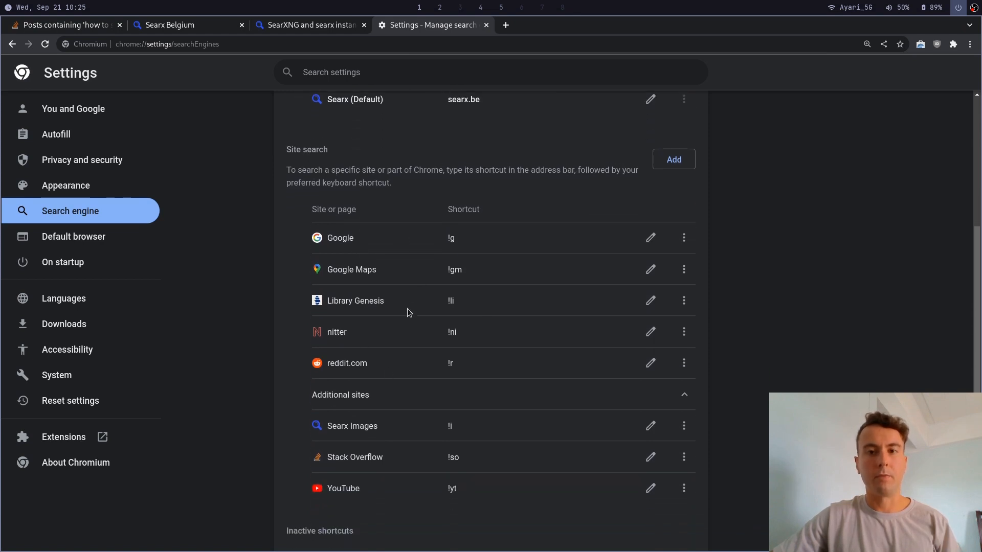
scroll(down, 3)
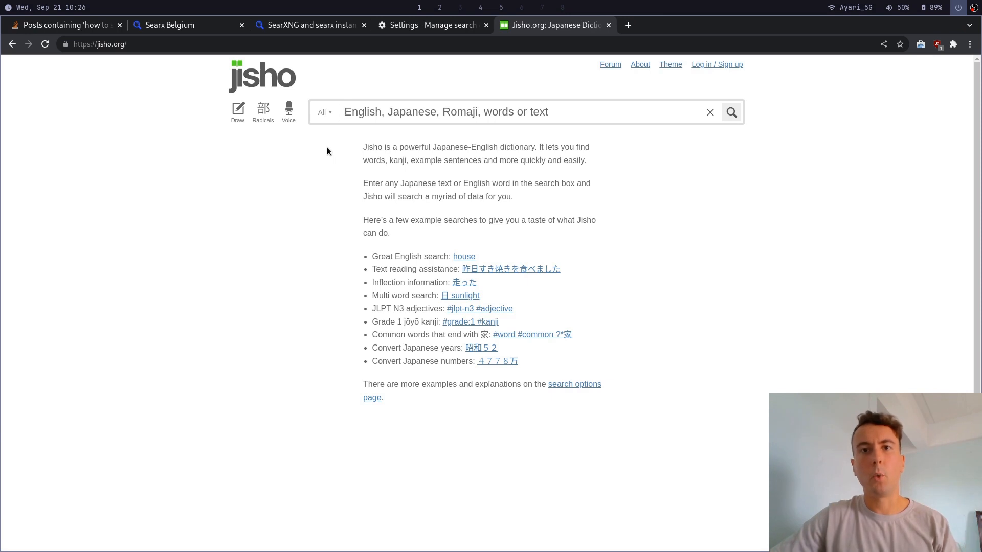
Search Jisho.org for the word 'hikaru'.
click(446, 111)
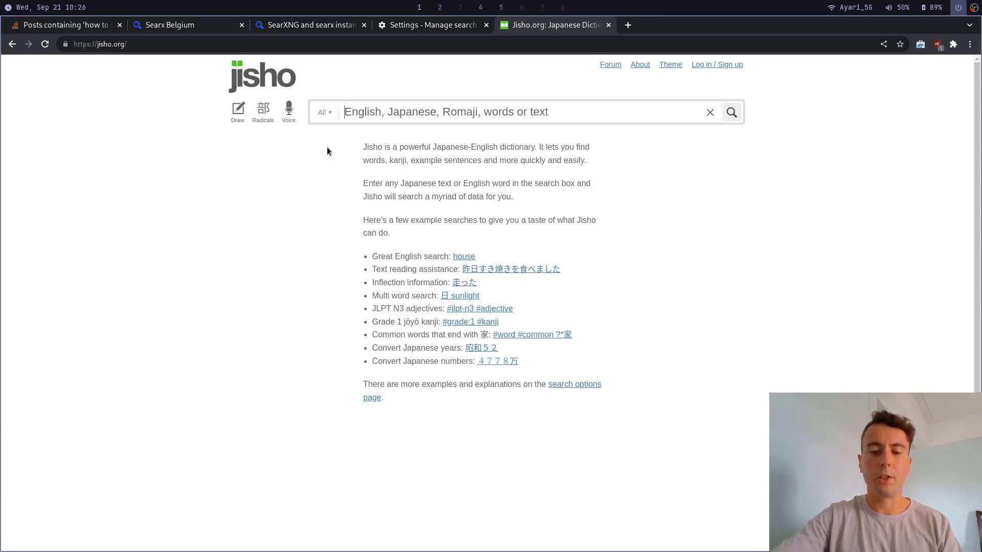
text(hikaru)
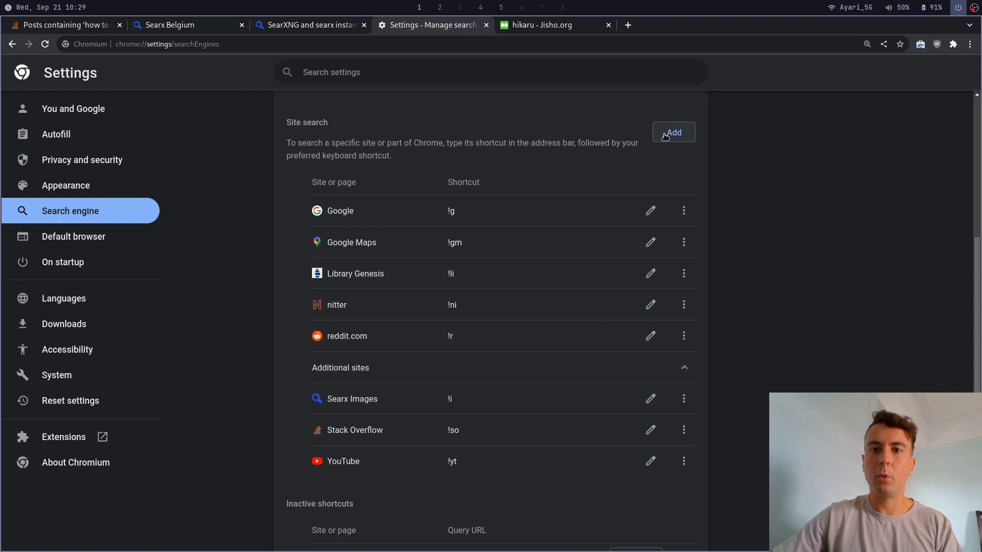
click(673, 132)
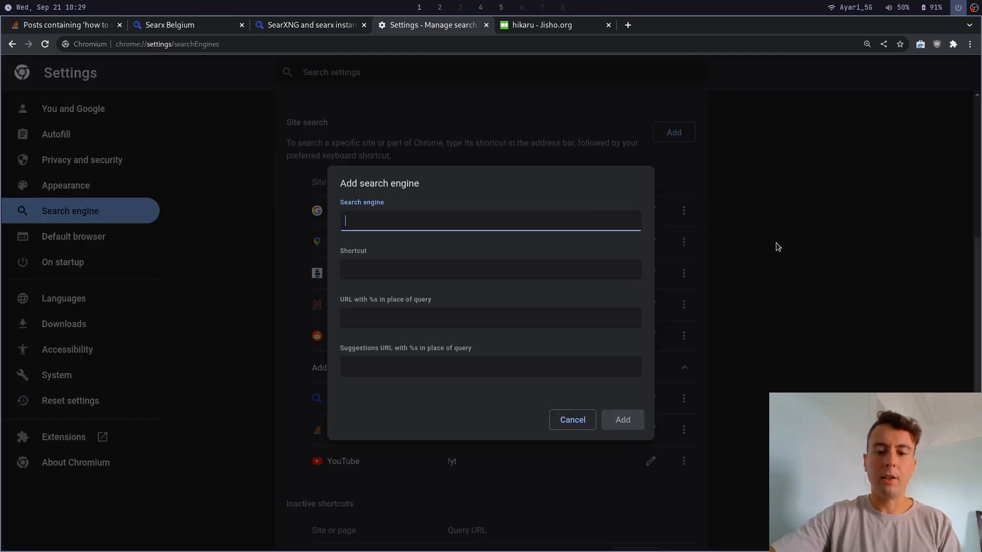
text(Jisho)
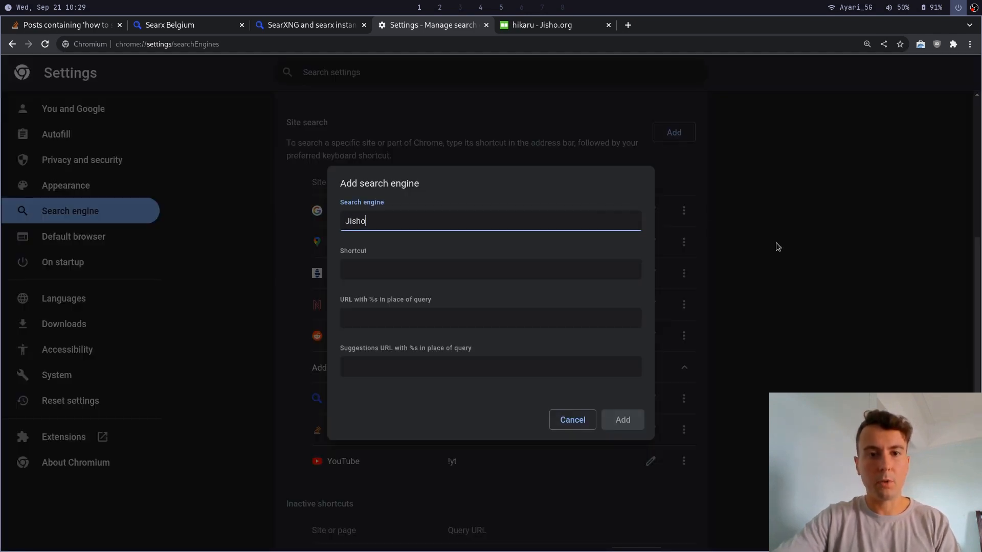
click(490, 269)
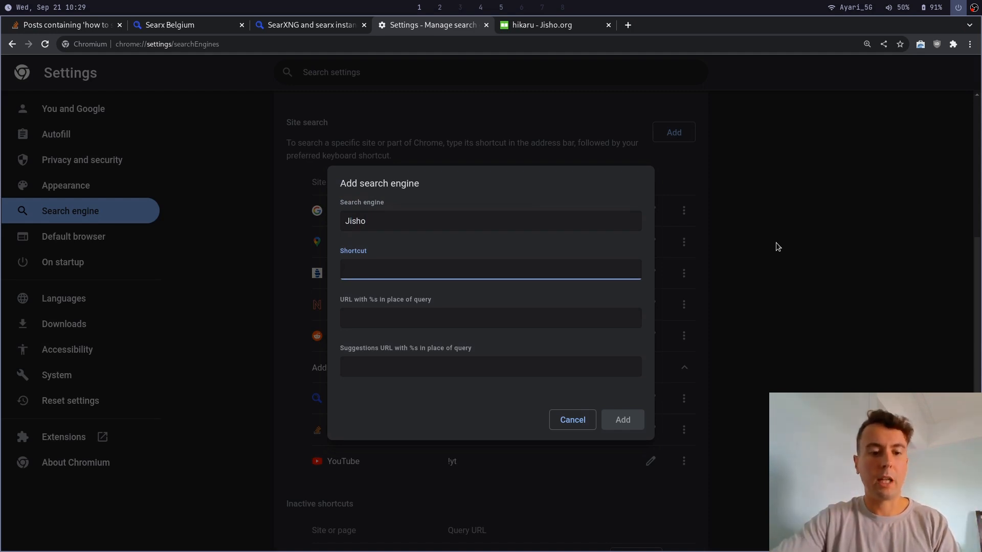
text(!j)
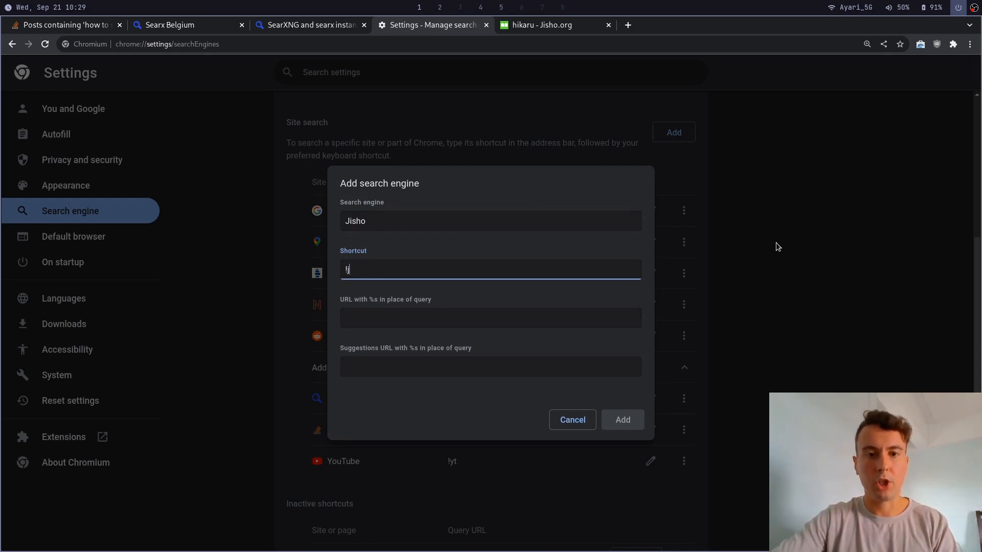
click(489, 317)
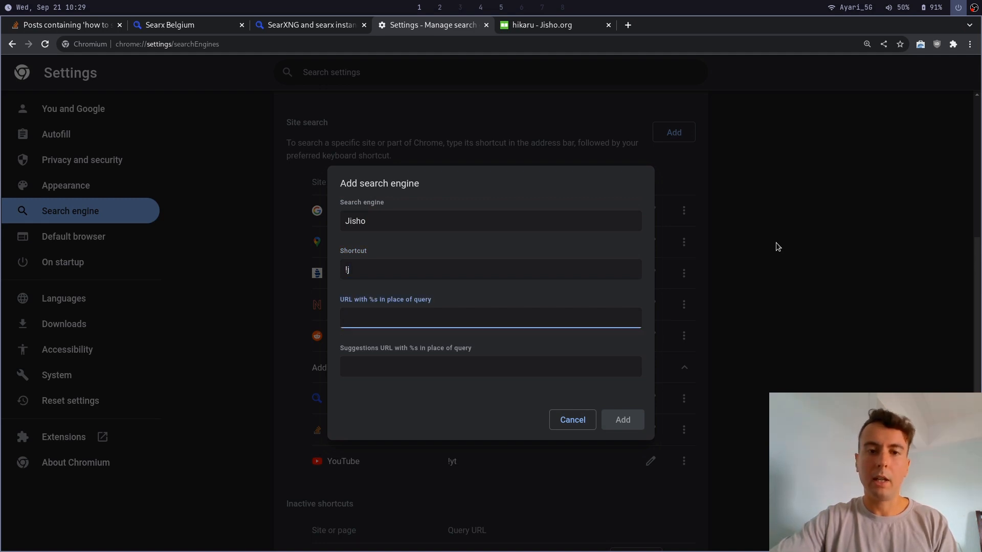
text(https://jisho.org/search/%s)
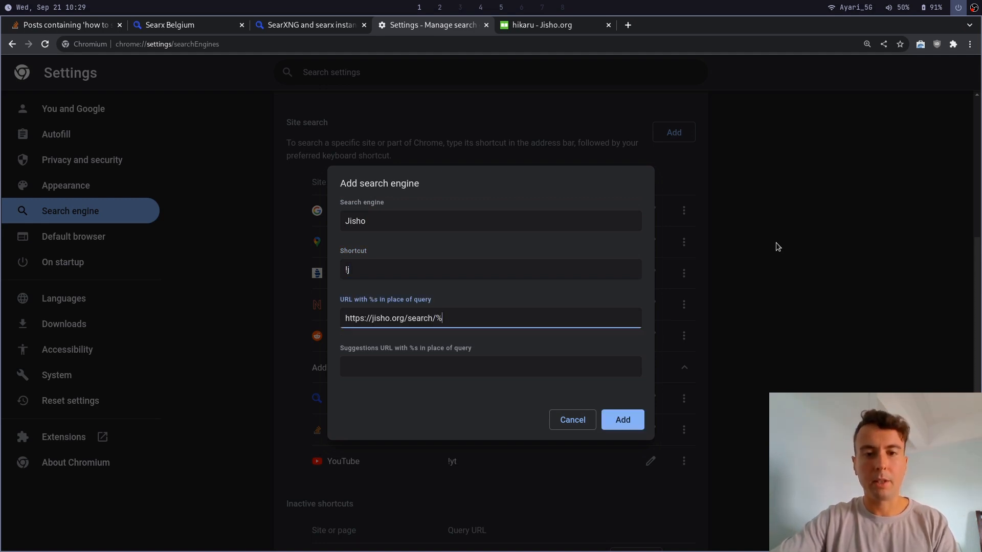
text(s)
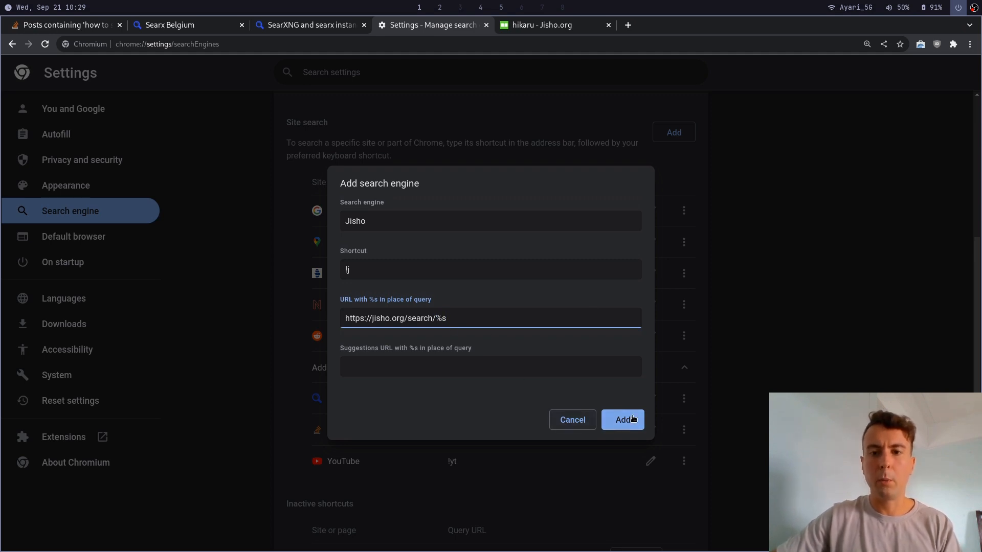
click(623, 420)
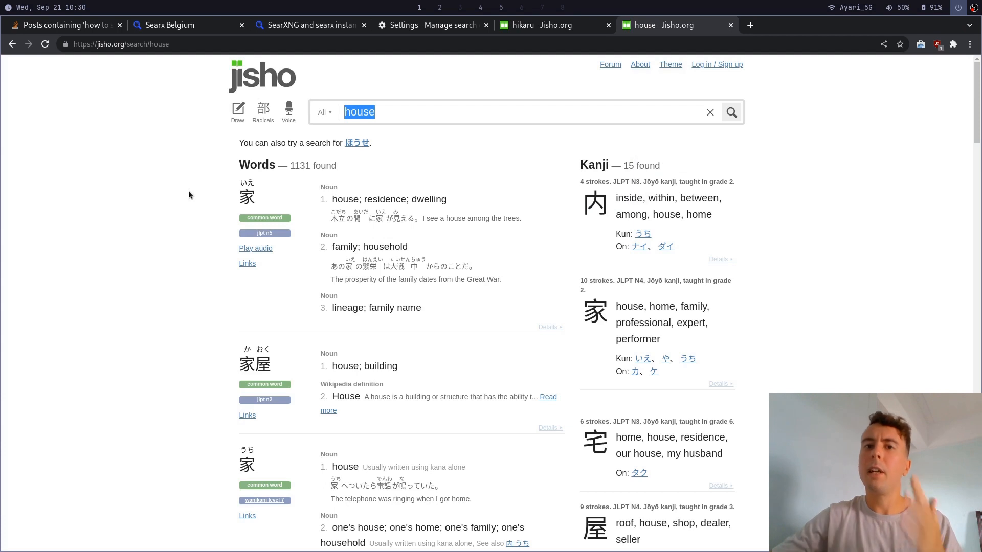
mouse_move(188, 194)
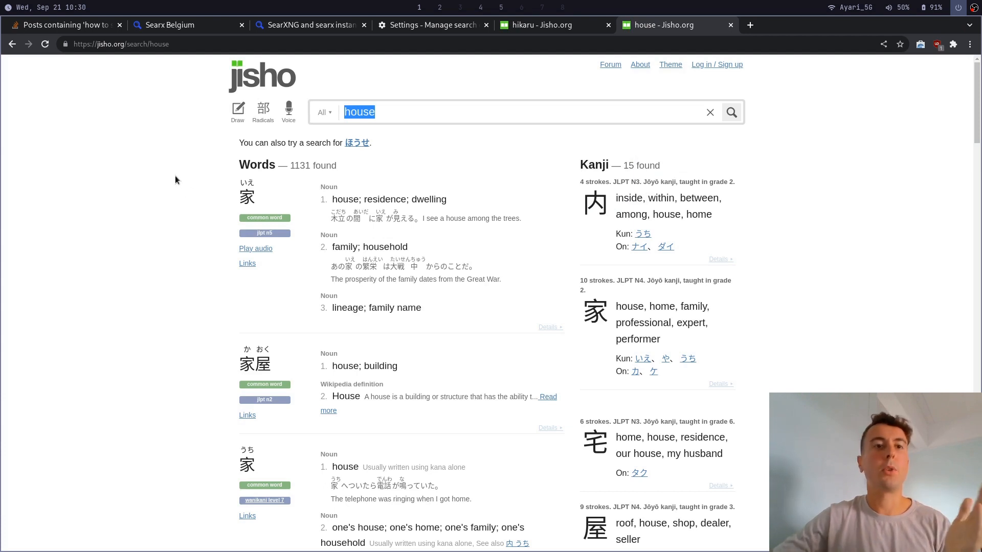
mouse_move(180, 169)
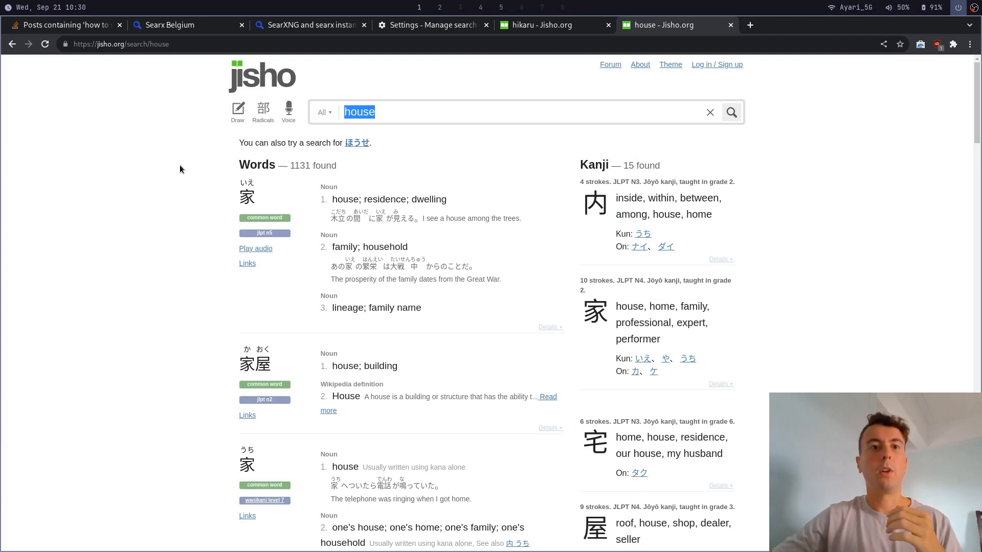
mouse_move(235, 125)
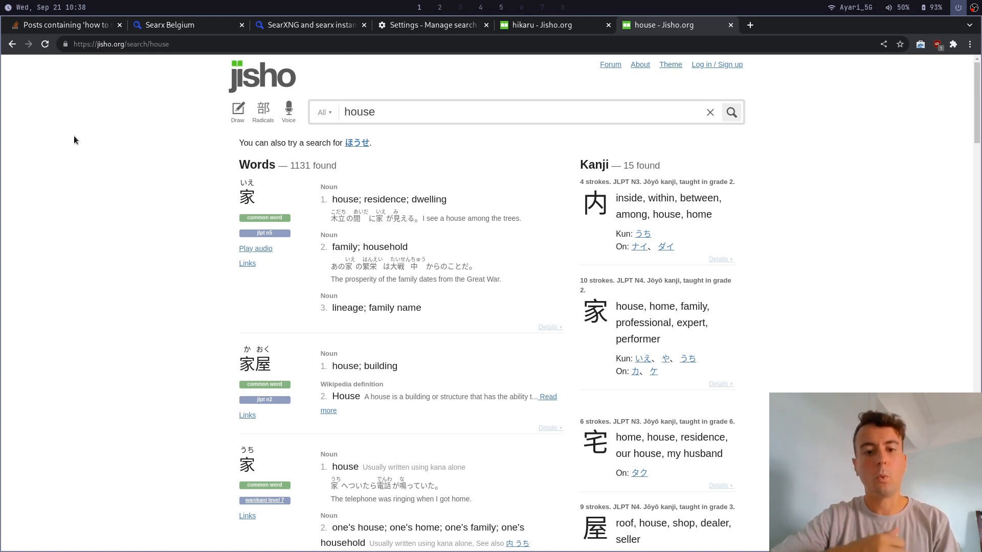
Enter 'start' in the address bar to head to Startpage.
text(startpage.com/)
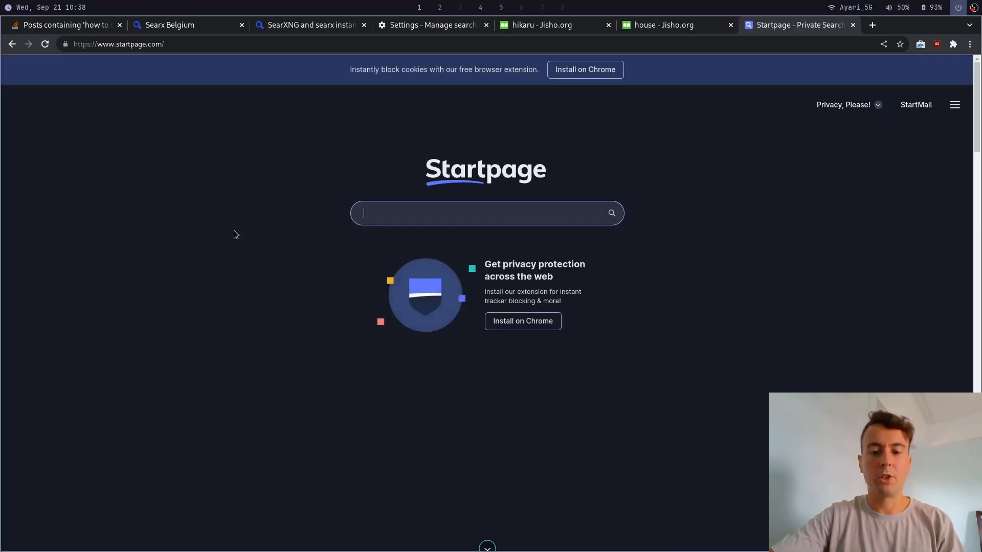
Search Startpage for 'something' and bring up the web results.
text(something)
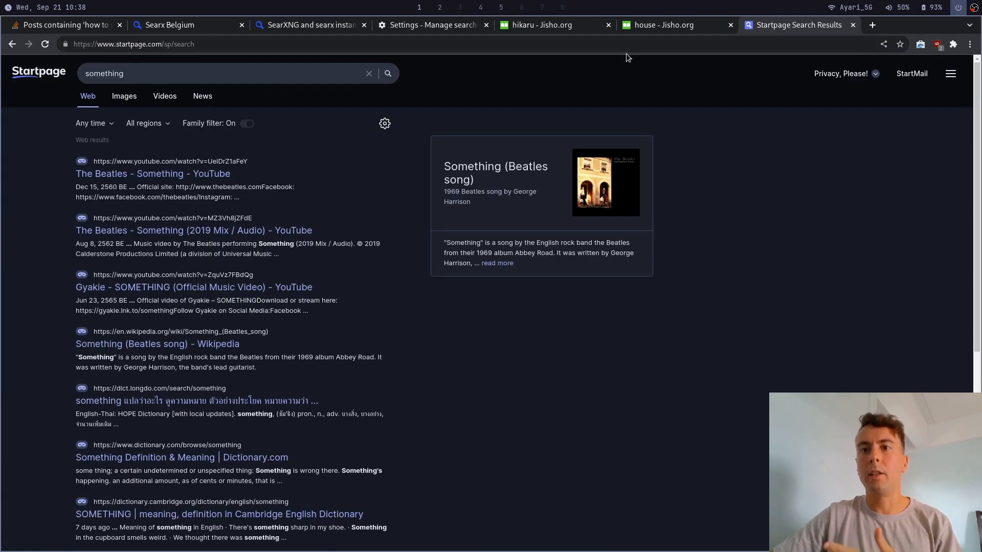
mouse_move(432, 25)
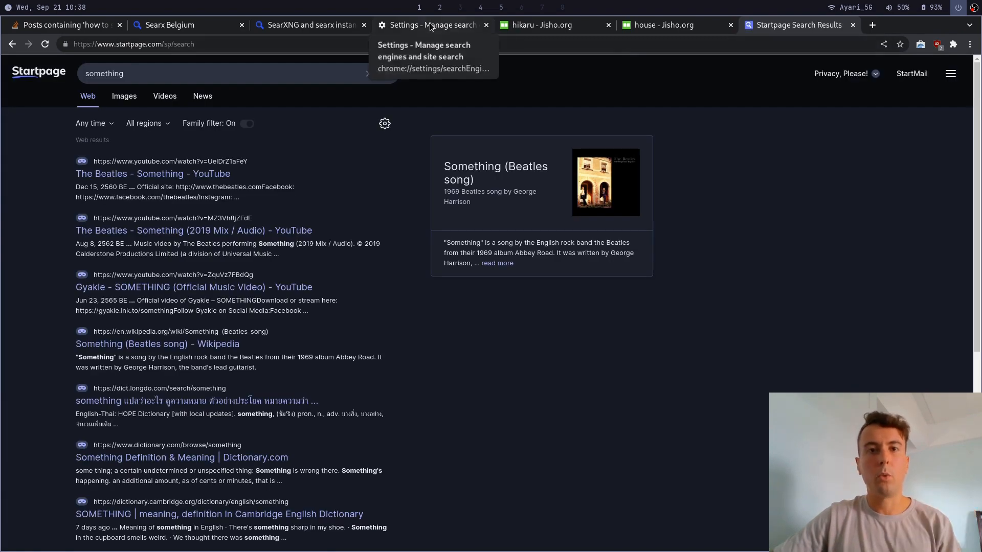
Activate the inactive Startpage entry among Chromium's site searches.
click(431, 25)
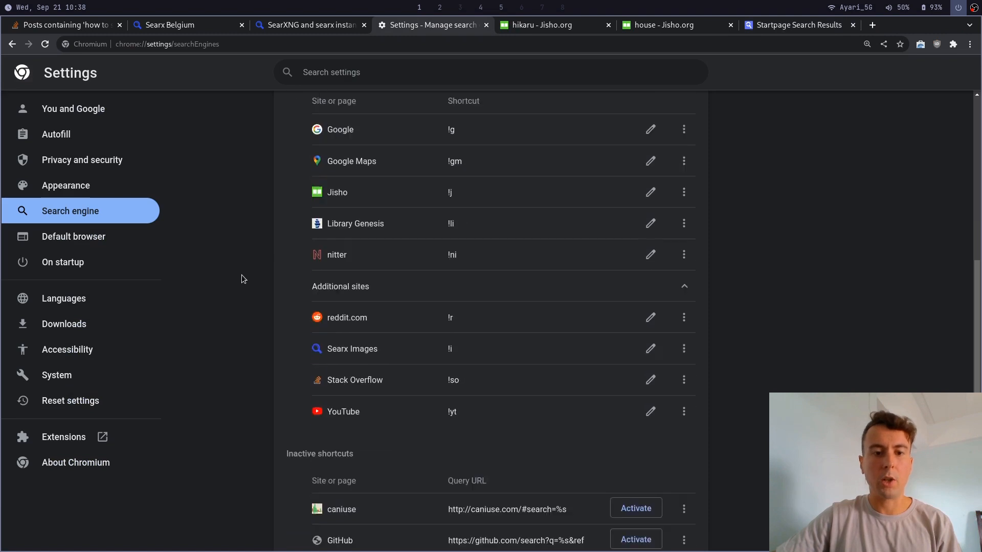
scroll(down, 3)
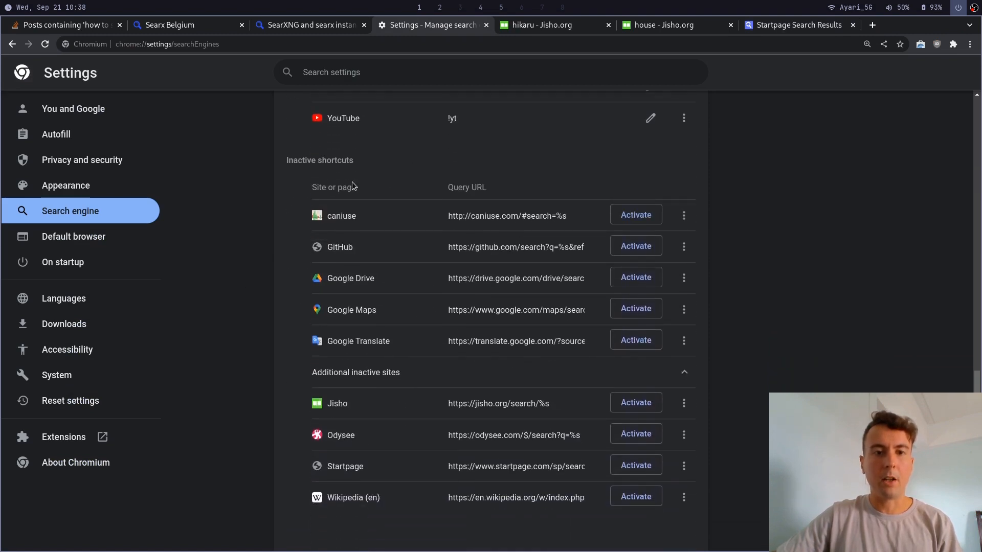
mouse_move(375, 370)
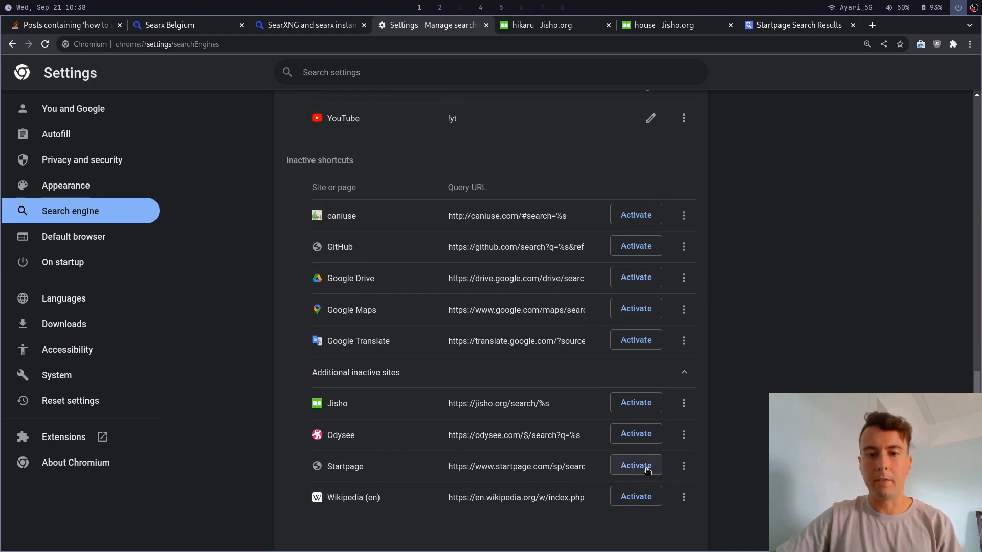
click(635, 465)
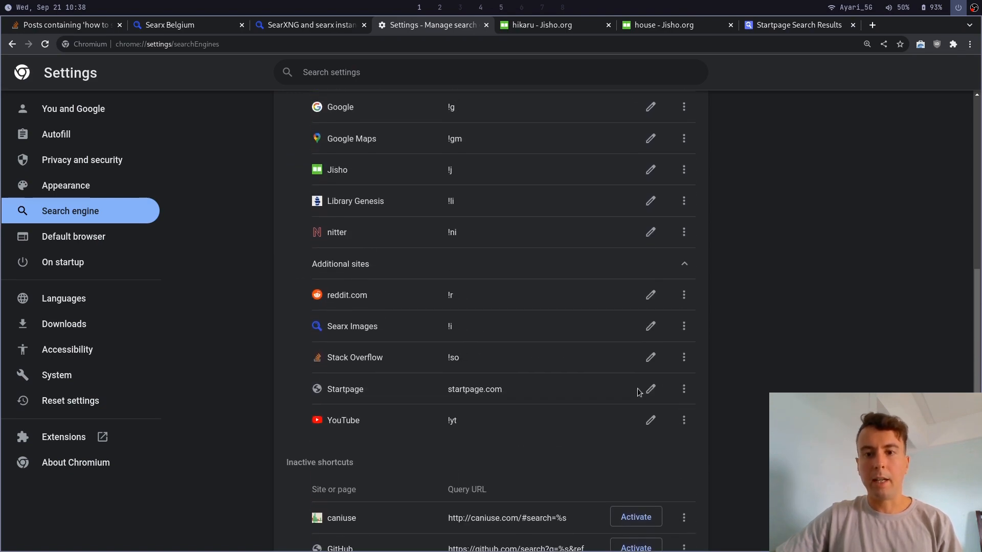
Change Startpage's shortcut to !s and save it.
click(650, 389)
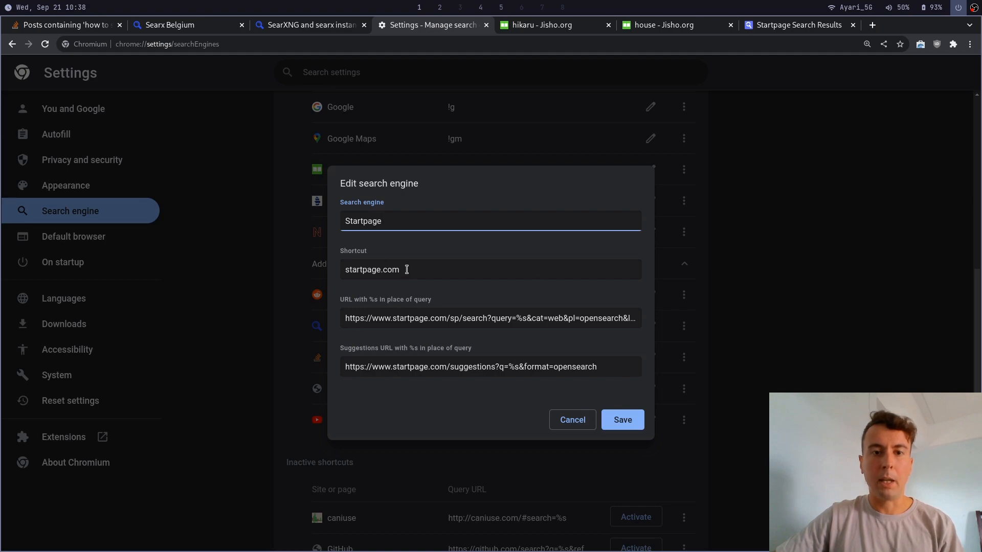
text(!s)
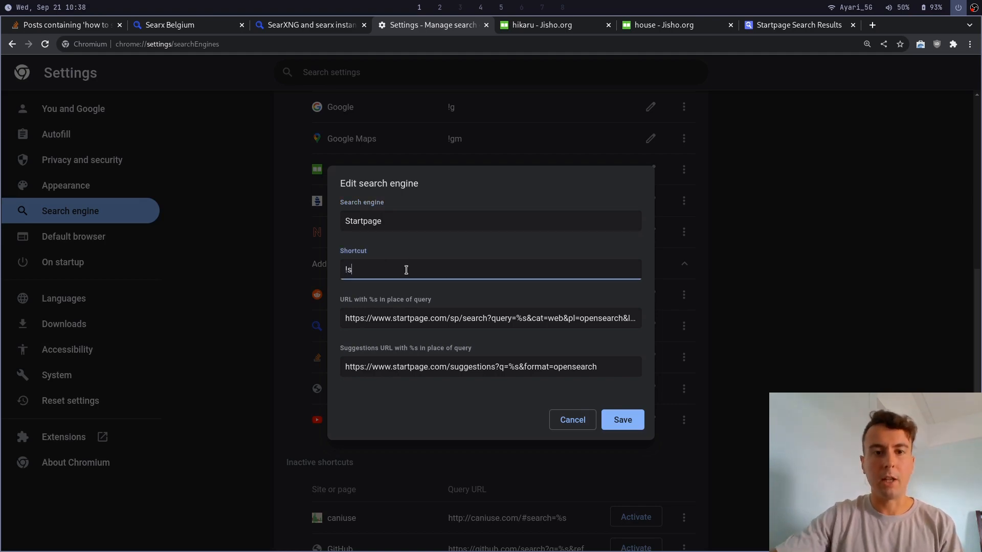
click(620, 419)
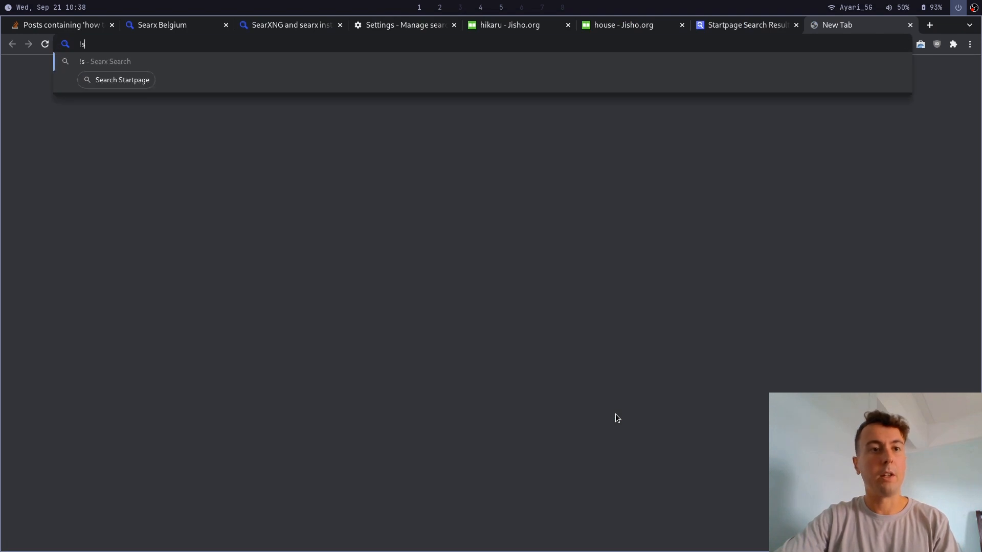
Start a query 'he' in a new tab using the !s Startpage shortcut.
text(he)
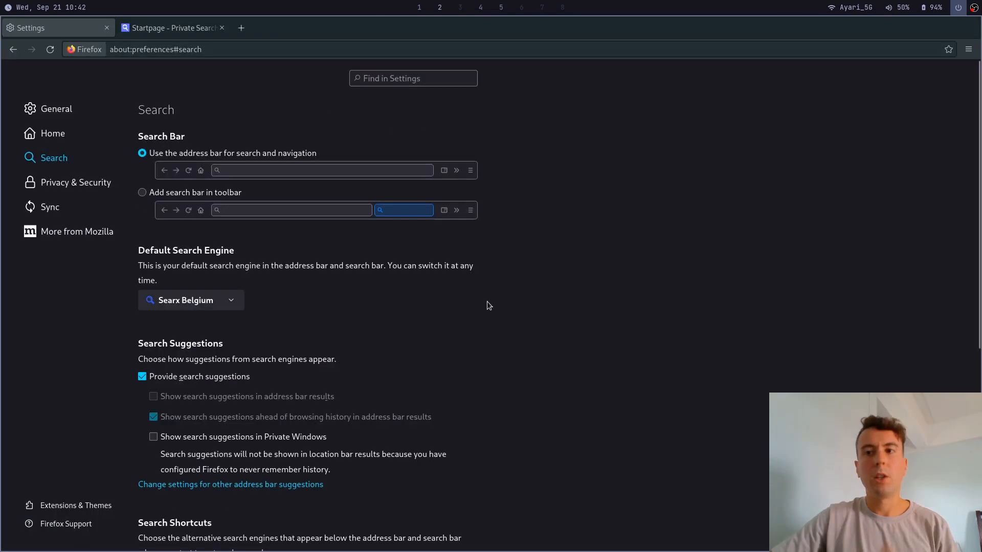
Review Firefox's Search Shortcuts list (!g, !ddg, !yt) and return to the Startpage tab.
click(967, 49)
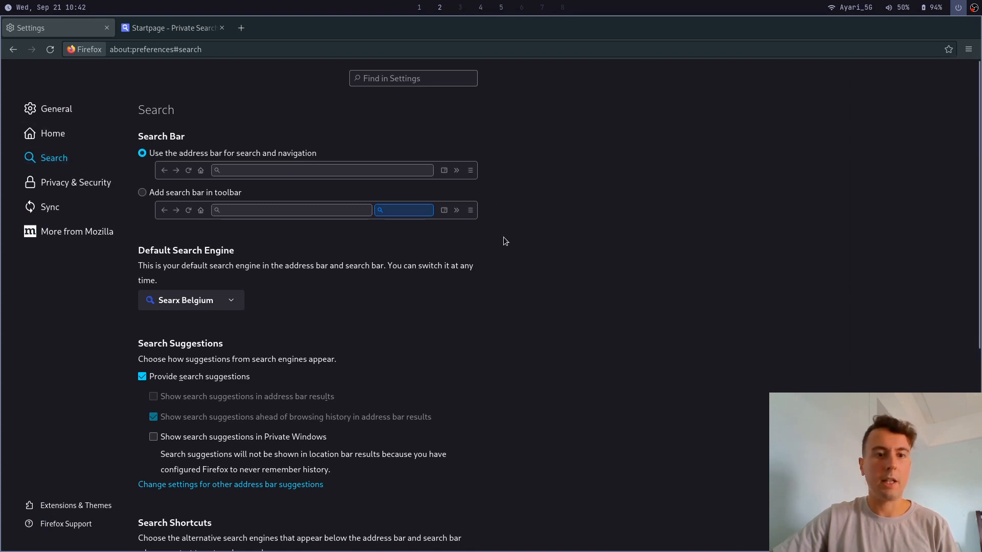
scroll(down, 3)
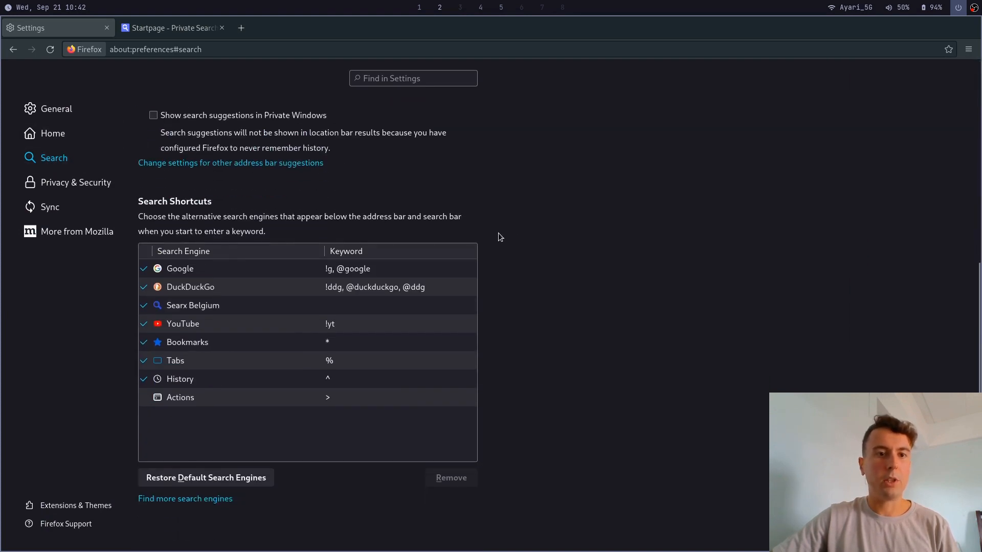
click(250, 286)
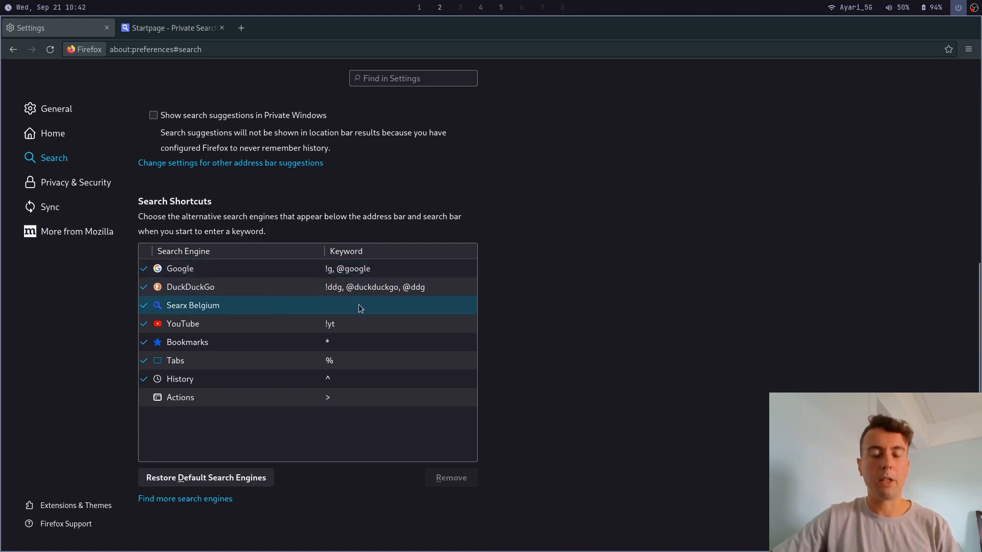
click(190, 286)
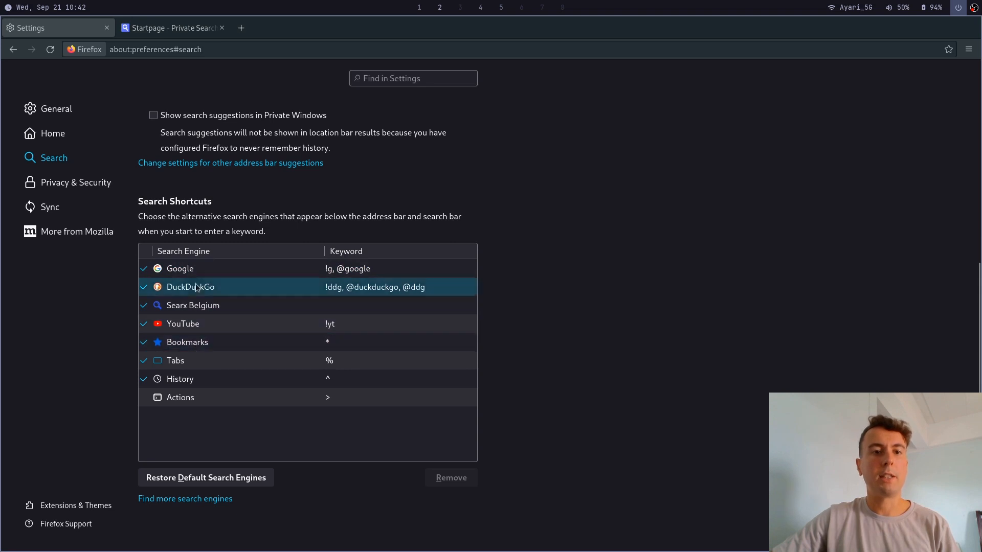
click(172, 28)
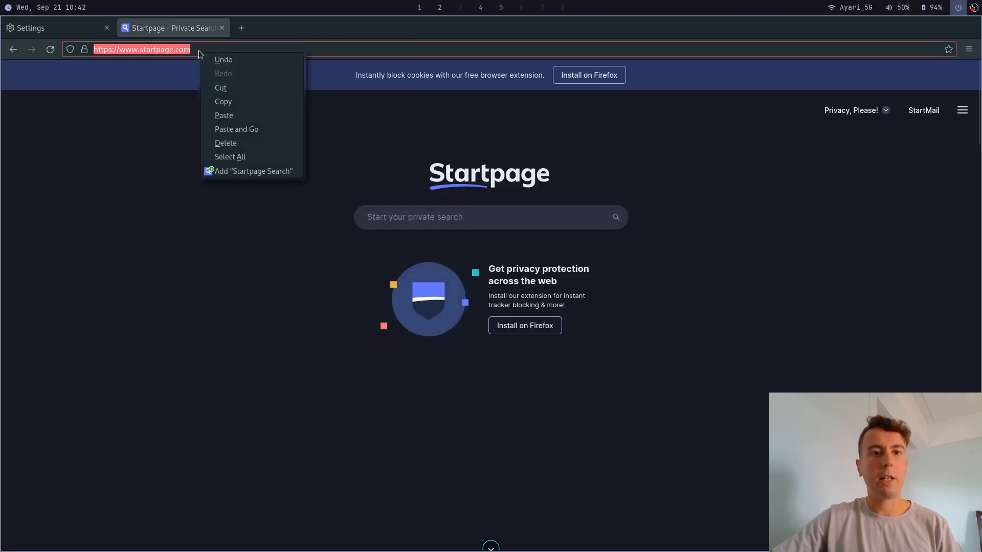
mouse_move(252, 175)
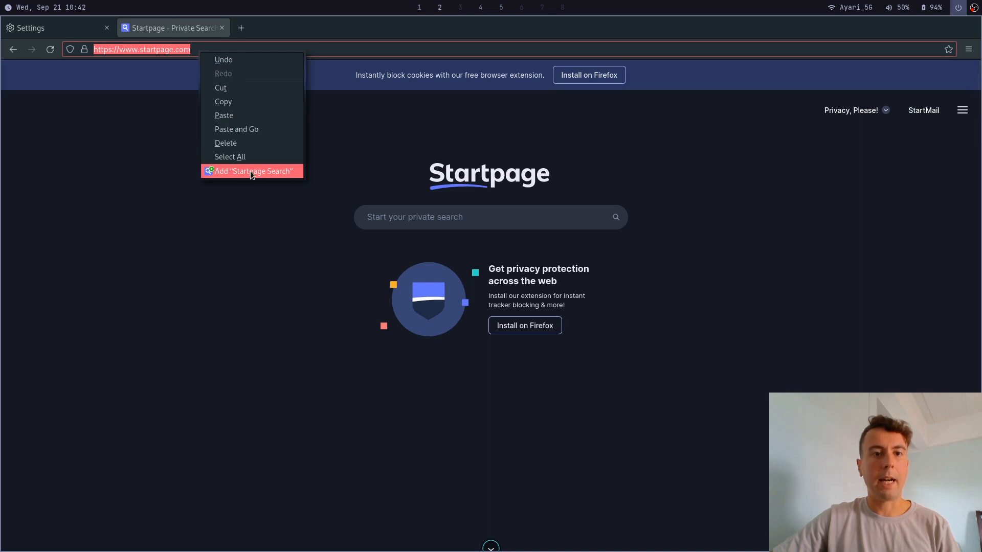
Add Startpage Search to Firefox and give it the keyword !s.
click(57, 28)
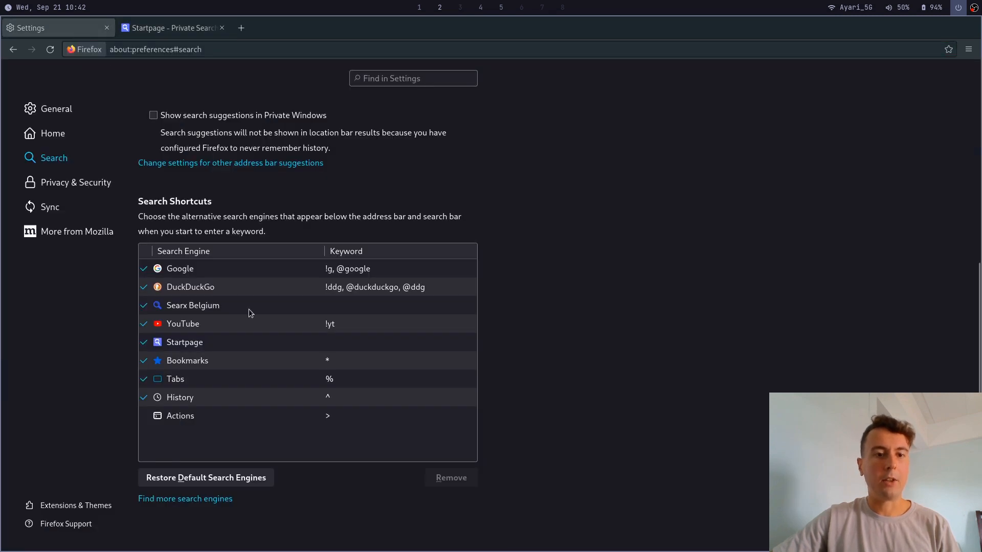
click(186, 341)
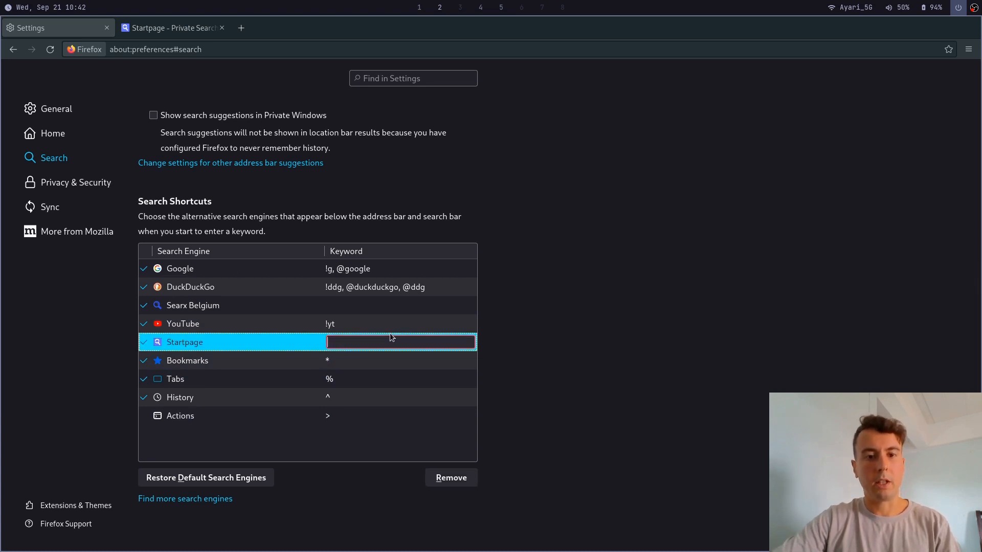
text(!s)
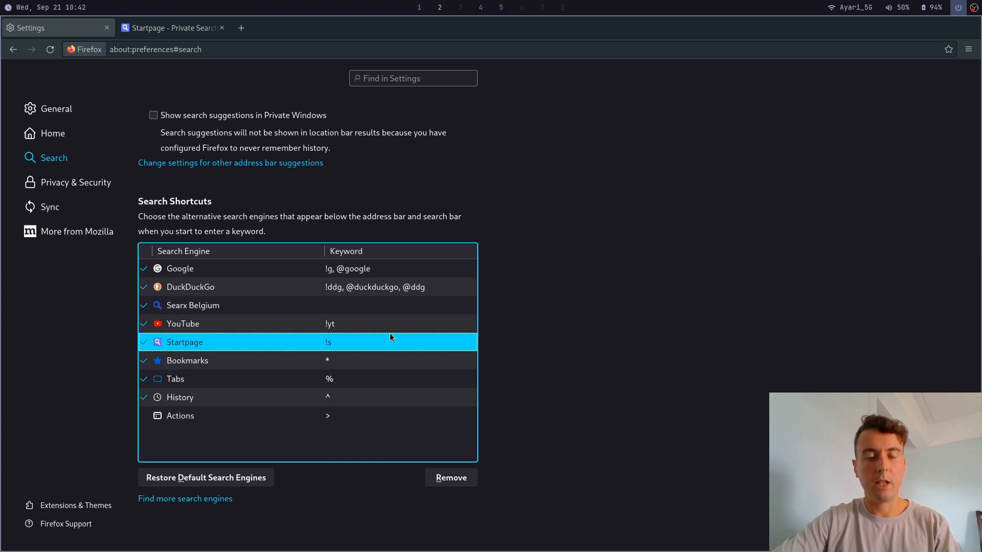